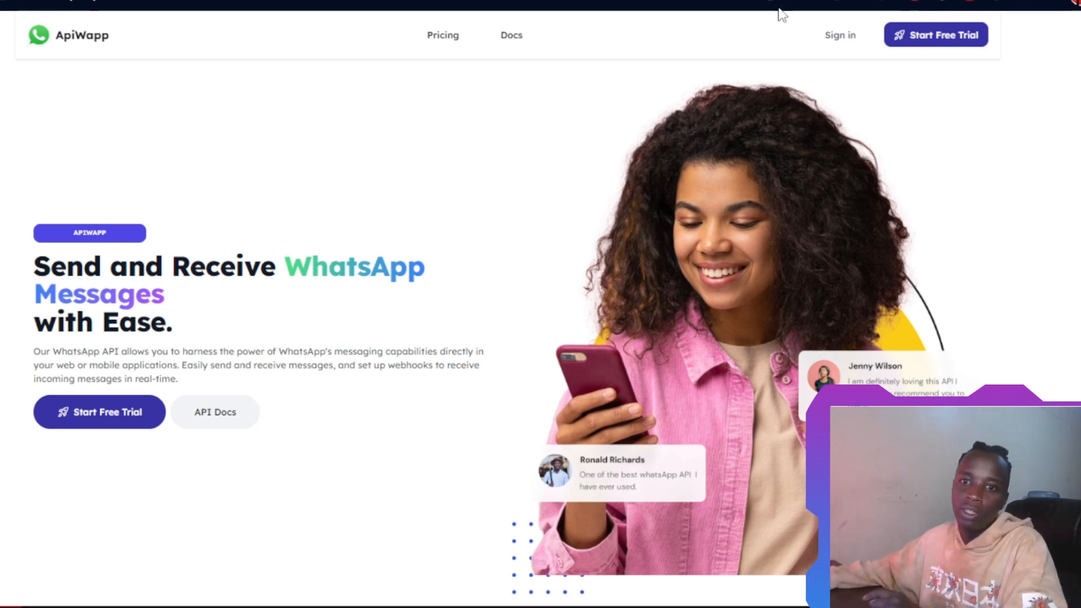
# Scroll to the Request sample and copy ApiWapp's PHP send-message code
pyautogui.scroll(-3)
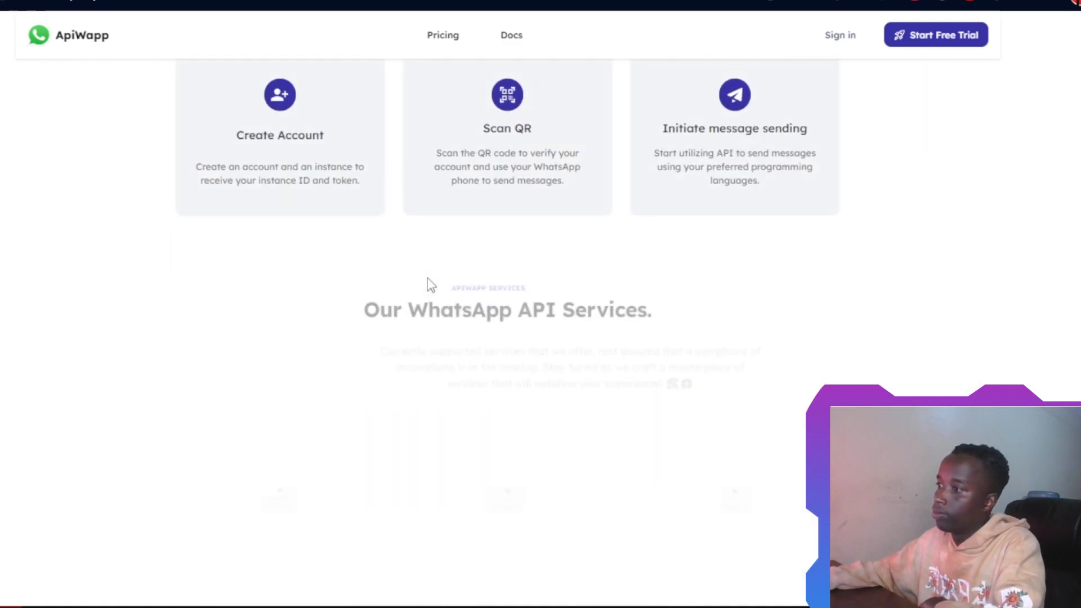
pyautogui.scroll(-3)
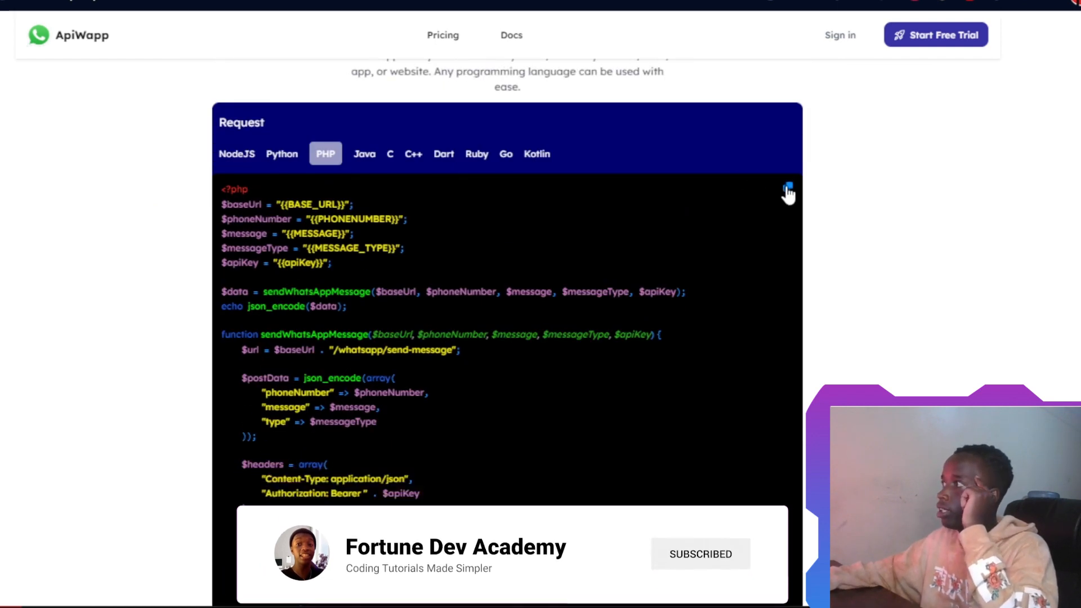
pyautogui.click(787, 189)
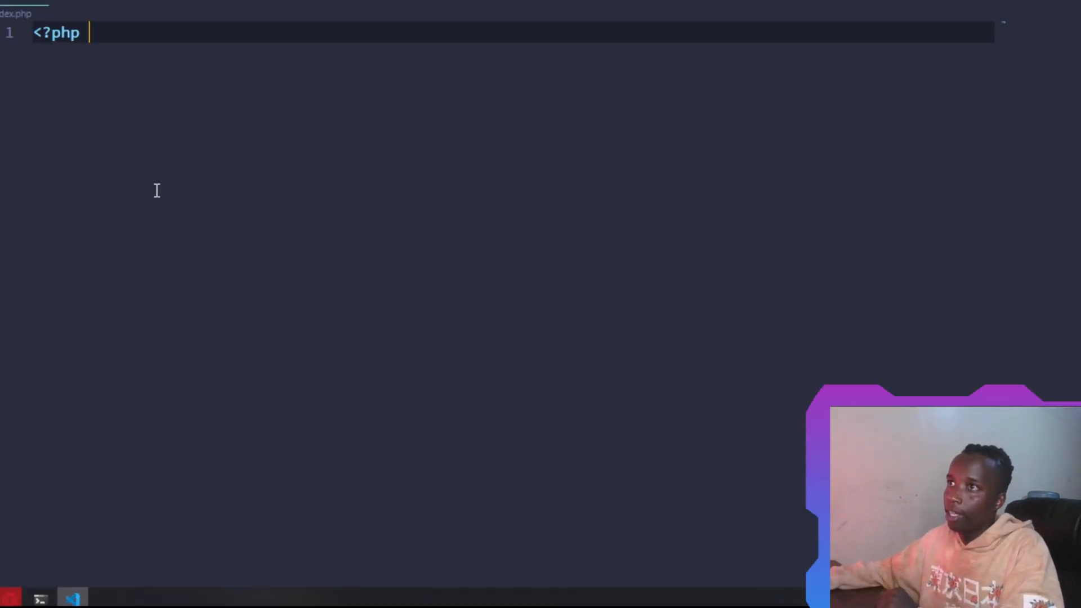
# Paste the sample into index.php, removing the duplicate <?php tag and blank line
pyautogui.press('Enter')
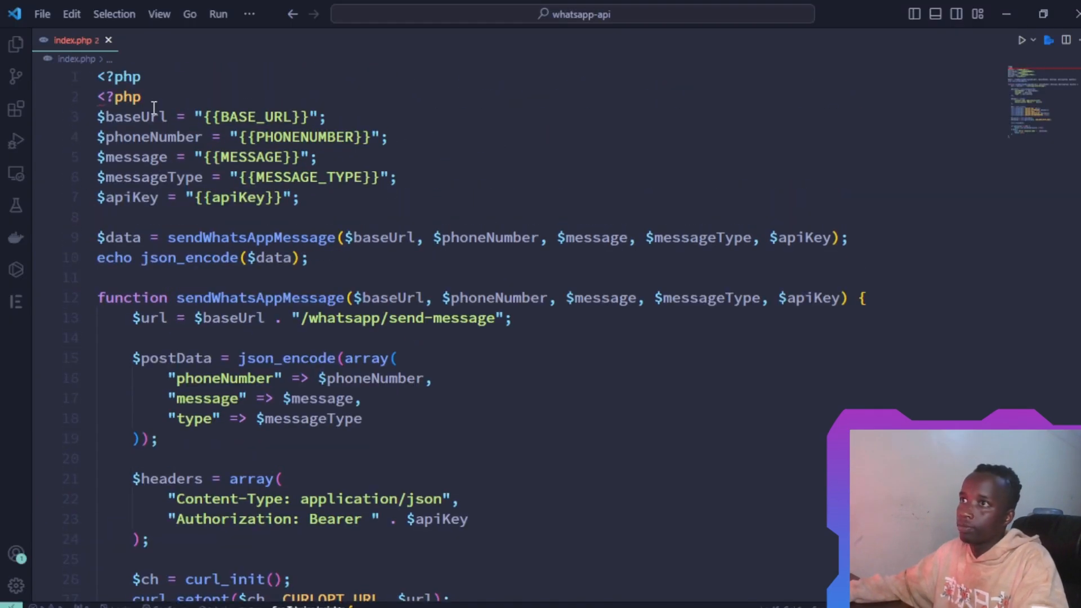
pyautogui.press('Backspace')
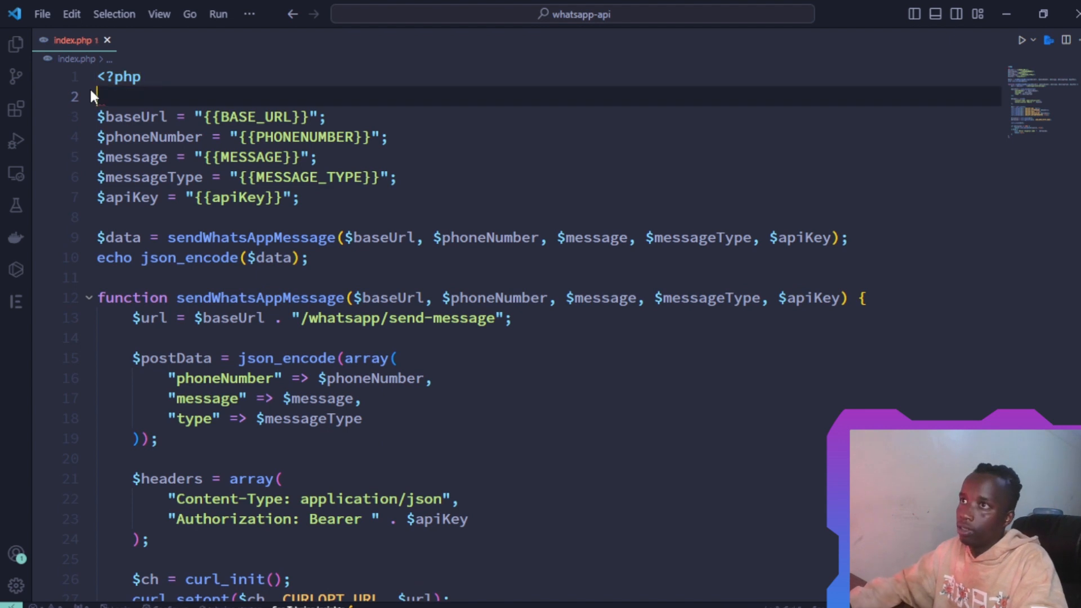
pyautogui.press('Backspace')
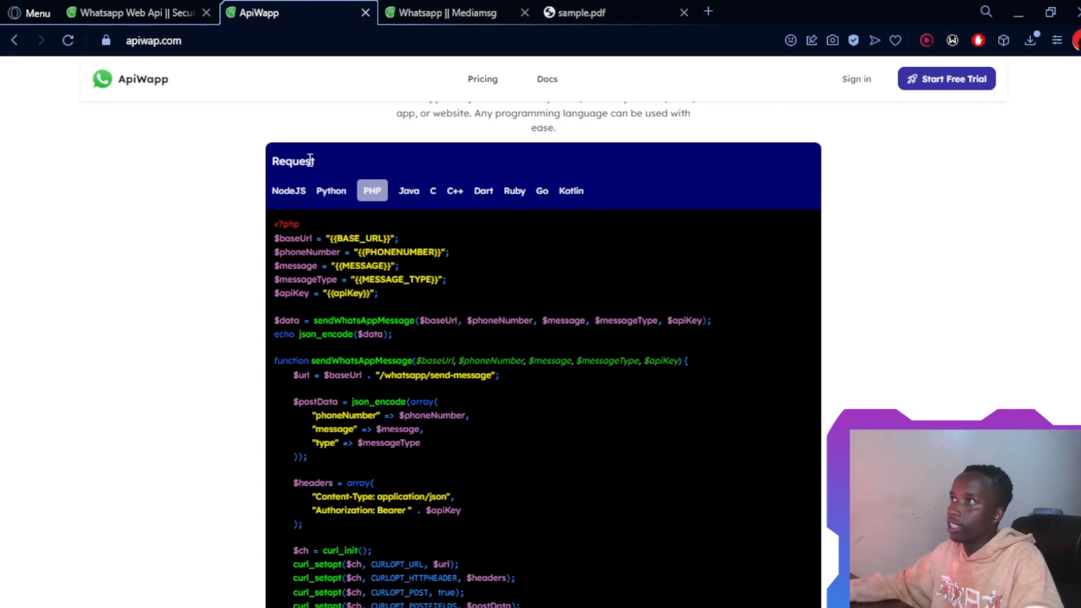
# Open the ApiWapp account Settings page and generate a new API key
pyautogui.scroll(3)
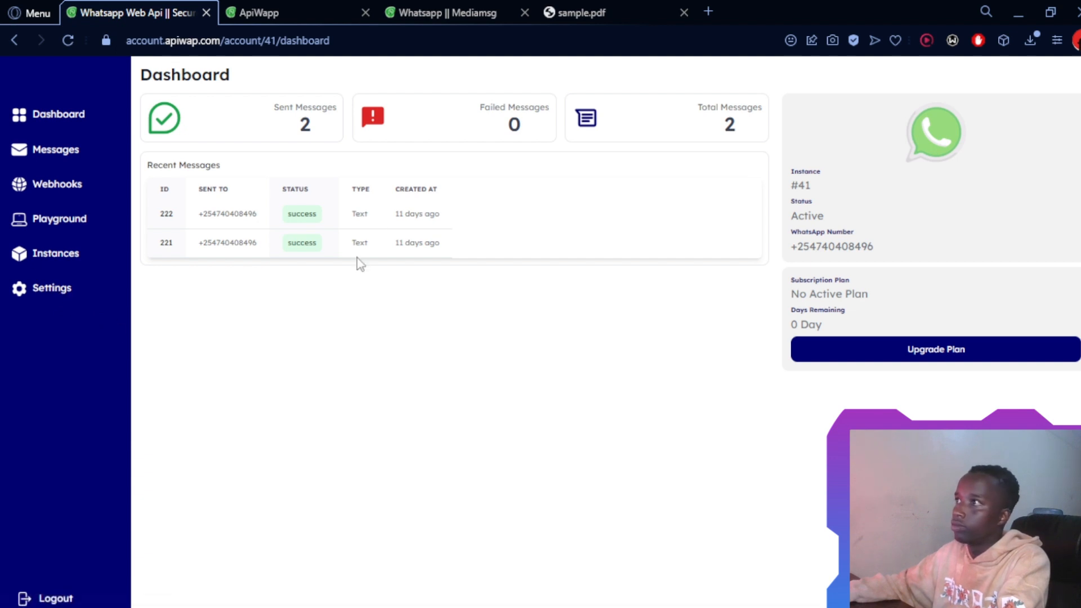
pyautogui.moveTo(66, 289)
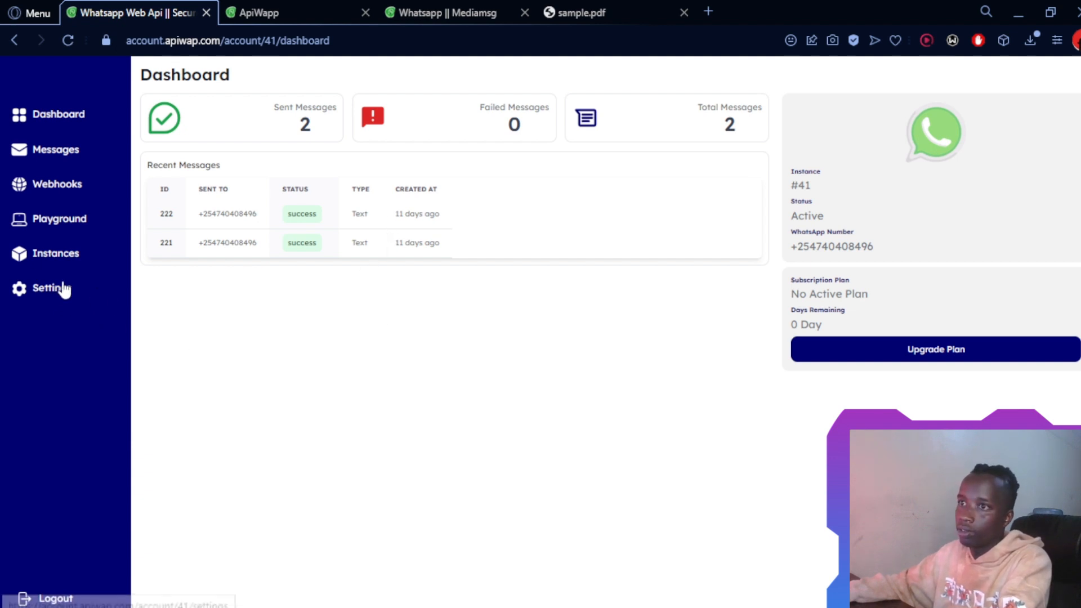
pyautogui.click(50, 287)
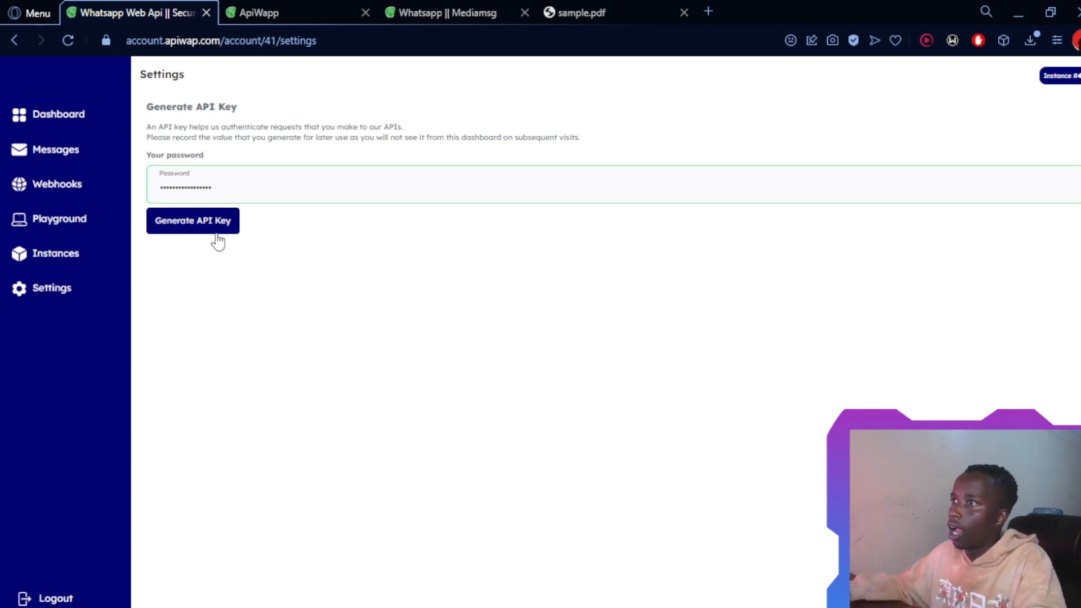
pyautogui.click(192, 221)
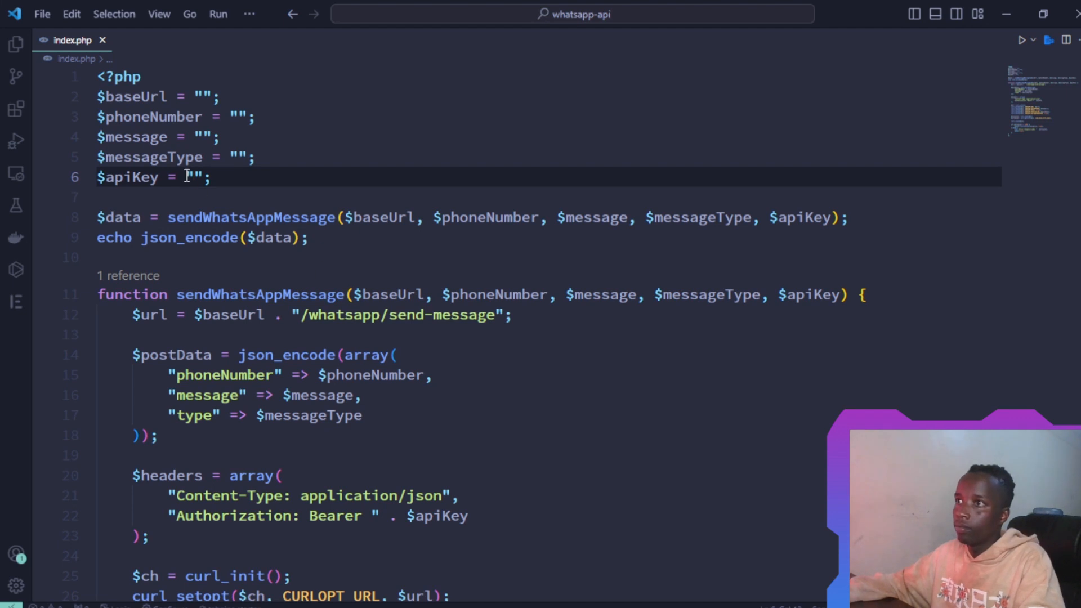
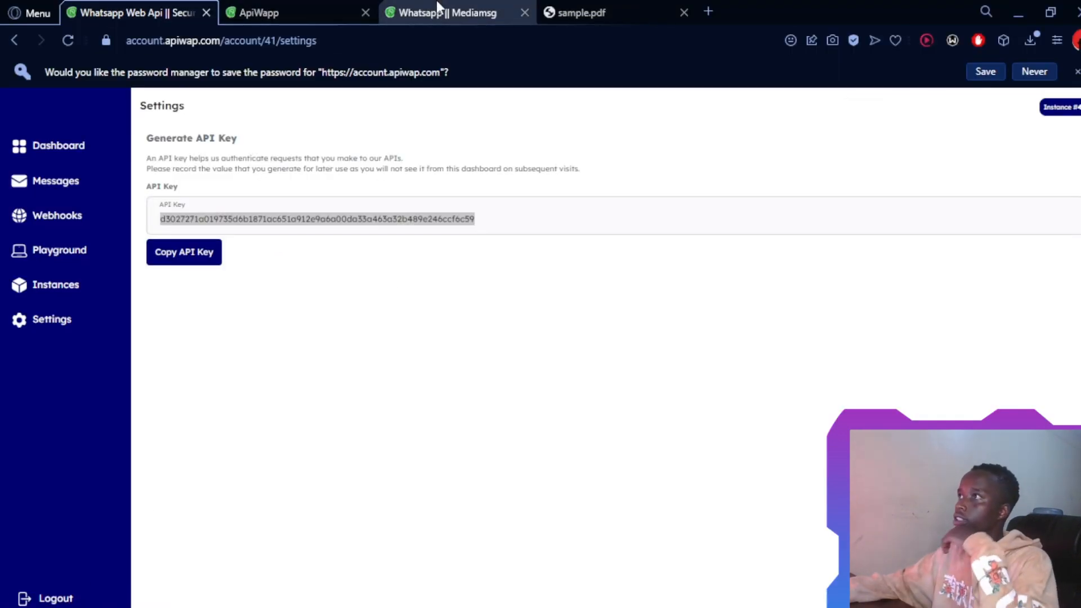
# Put the generated API key into $apiKey and set $messageType to 'media'
pyautogui.click(452, 13)
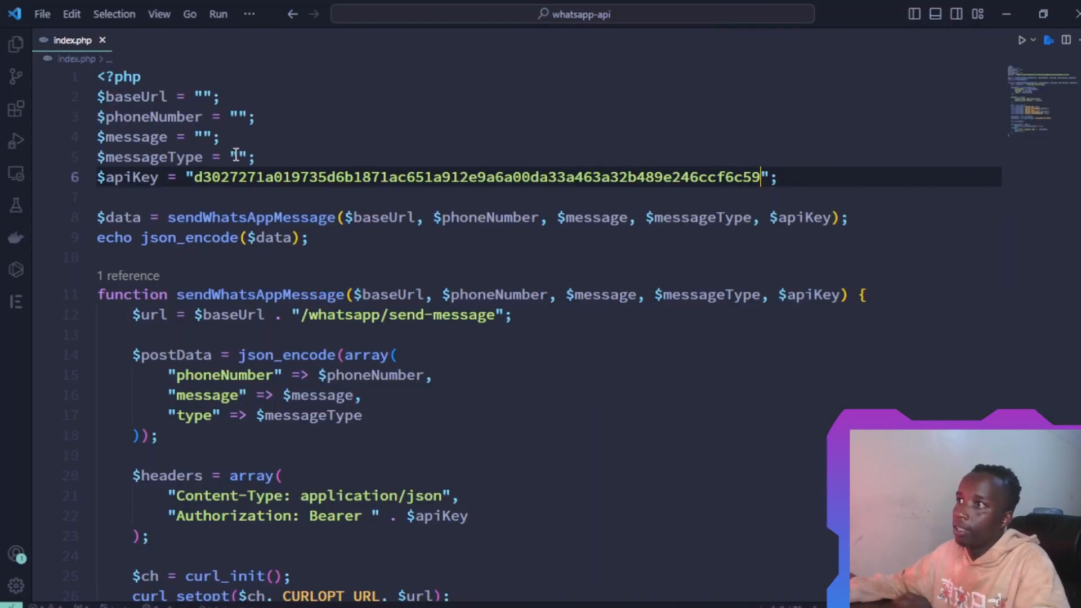
pyautogui.write('media')
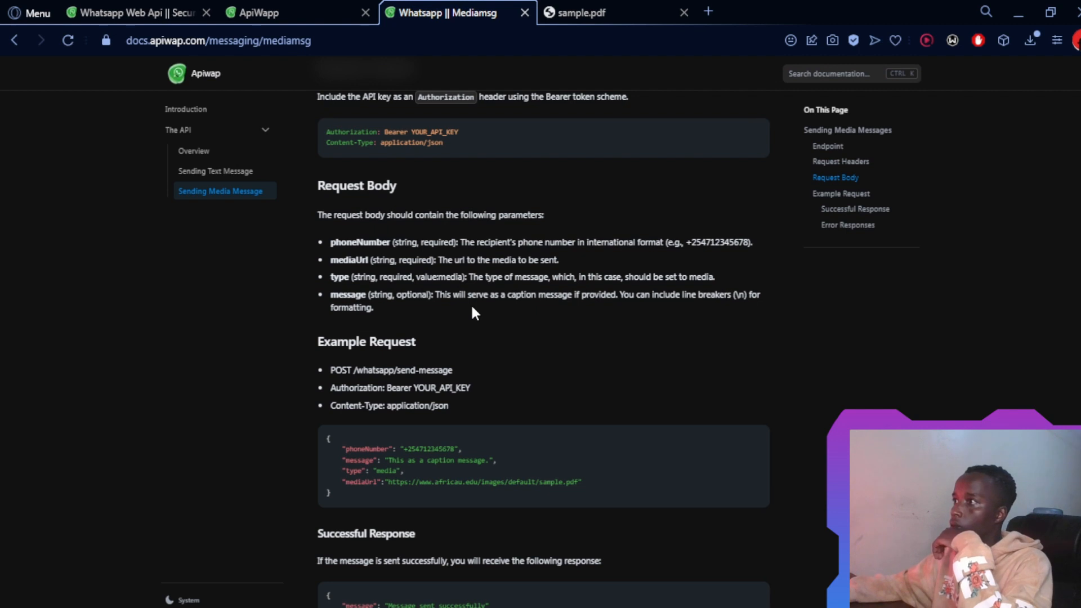
pyautogui.moveTo(393, 260)
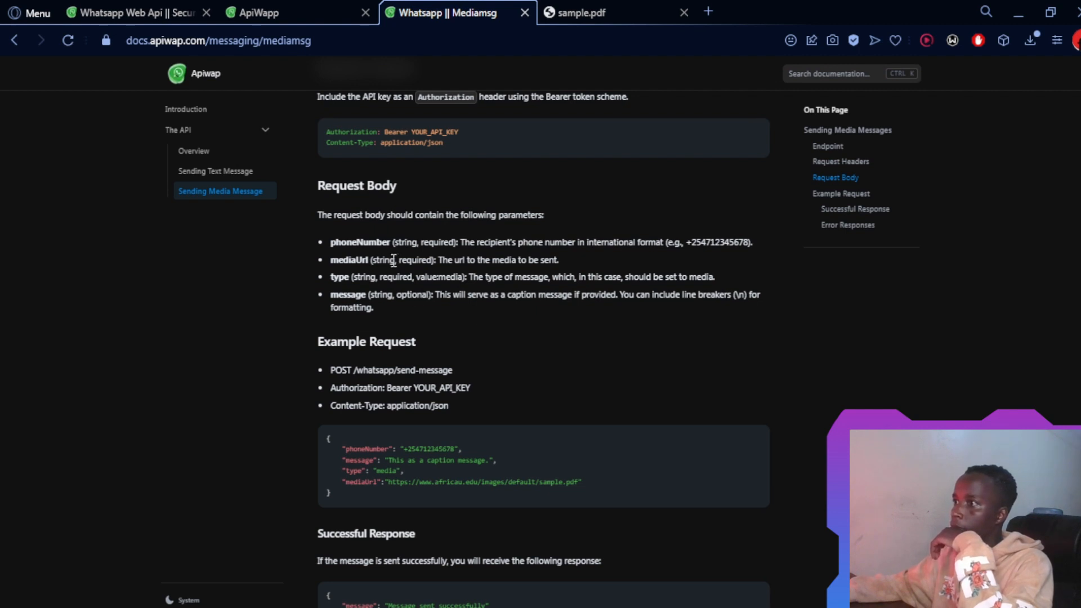
pyautogui.moveTo(389, 297)
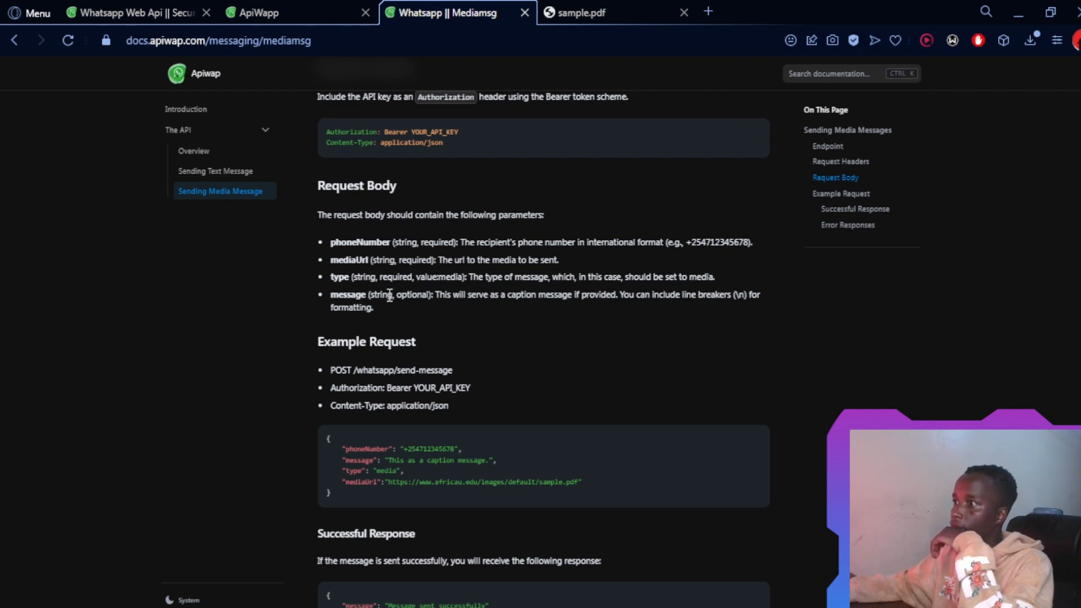
# Scroll to the media message Example Request and select the mediaUrl parameter name
pyautogui.scroll(3)
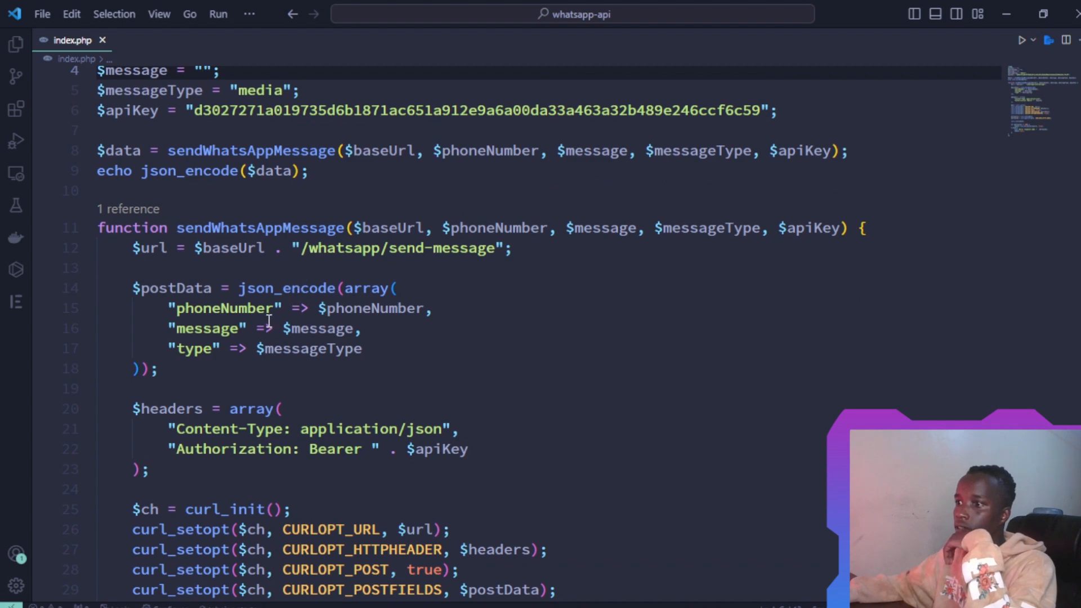
pyautogui.scroll(-3)
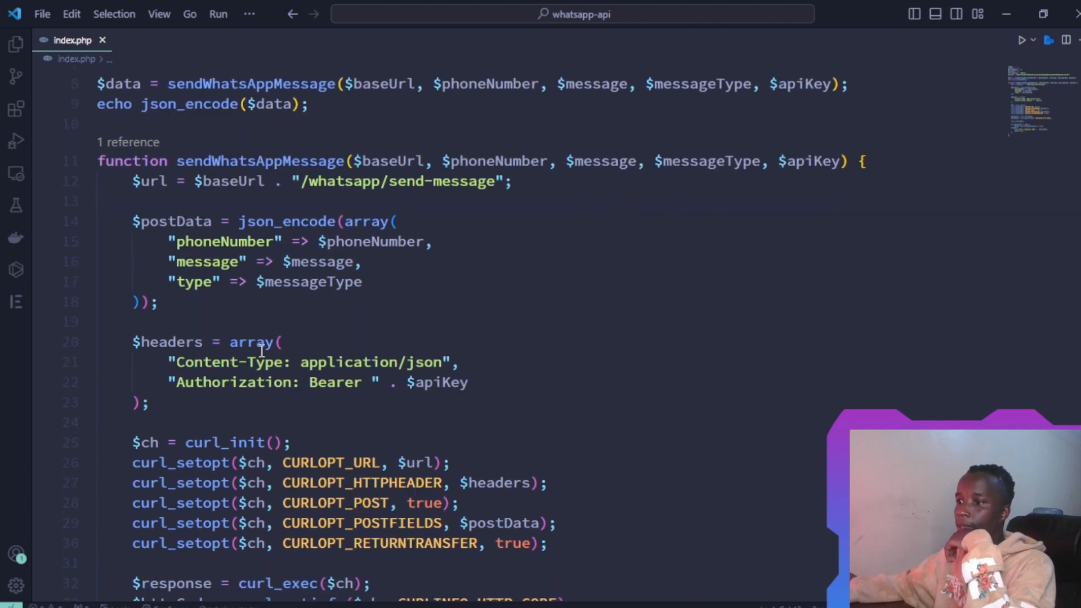
pyautogui.scroll(-3)
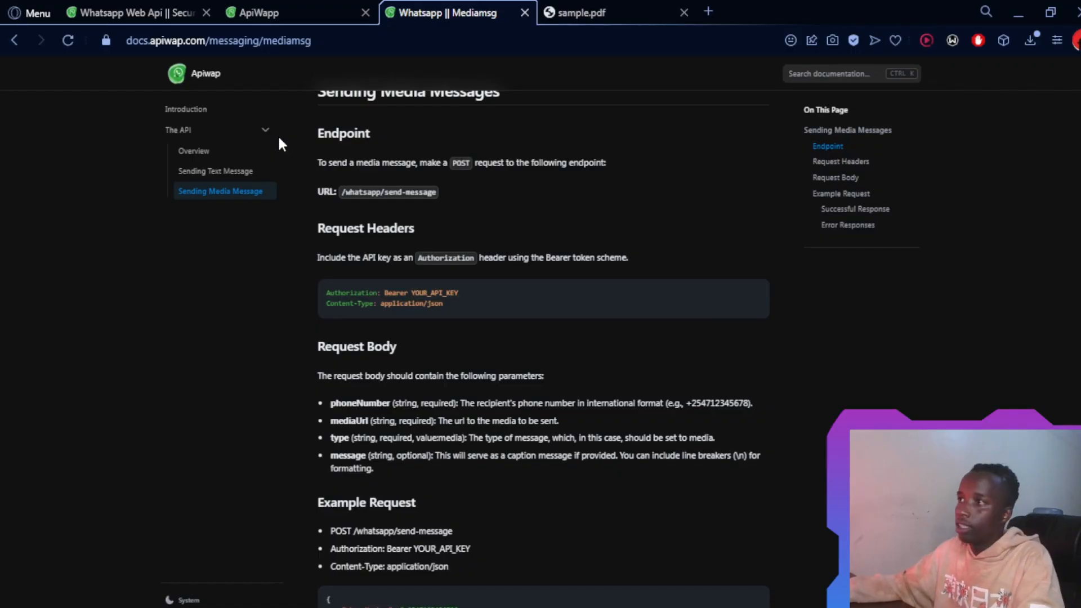
pyautogui.scroll(-3)
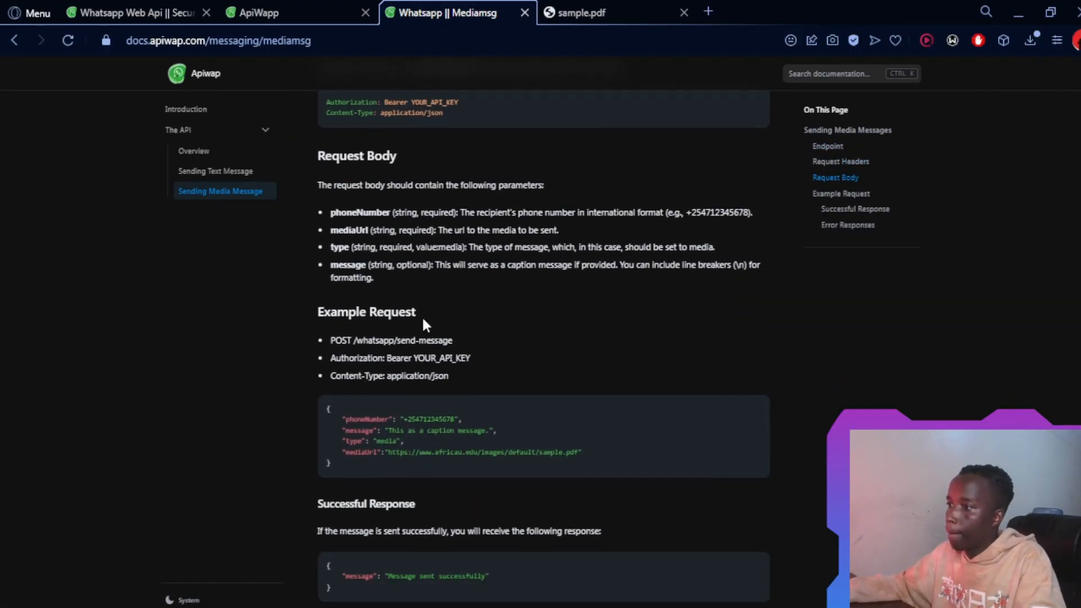
pyautogui.scroll(-3)
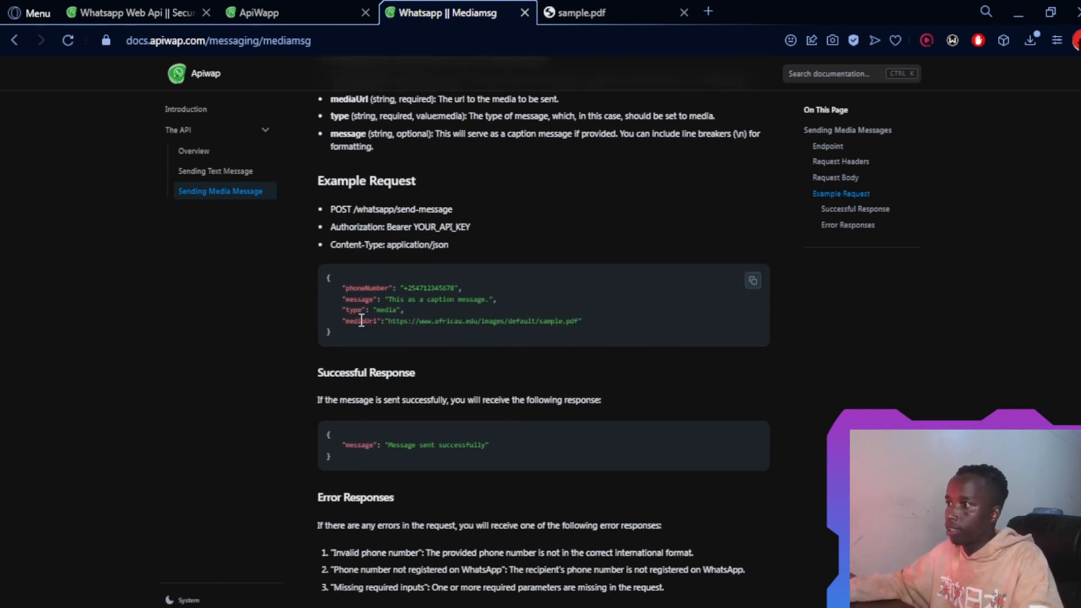
pyautogui.doubleClick(360, 322)
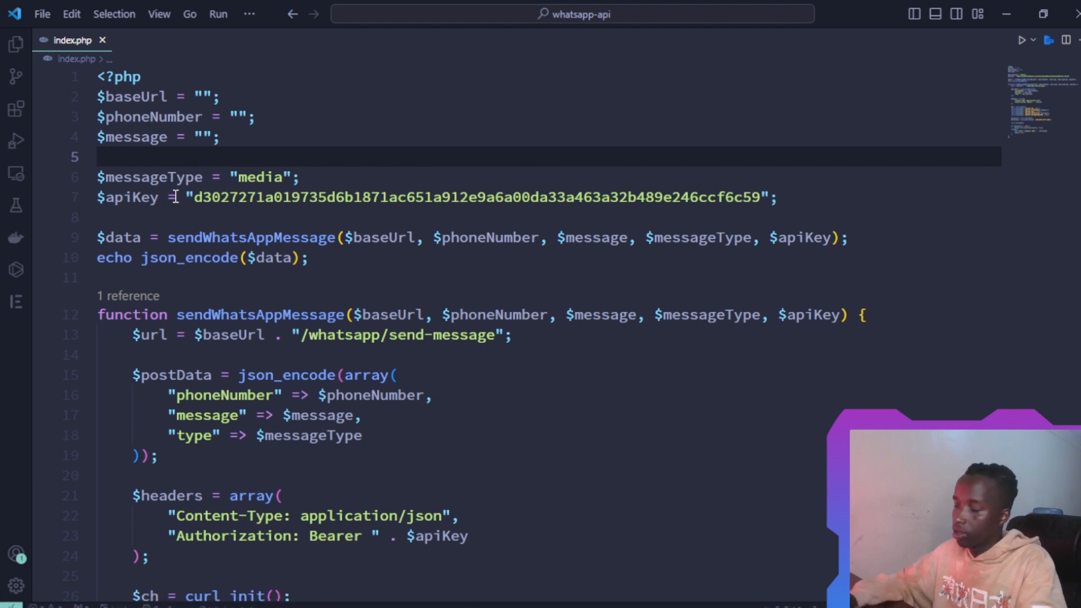
# Declare $mediaUrl and add a "mediaUrl" => $mediaUrl field to the json_encode payload
pyautogui.write('$media')
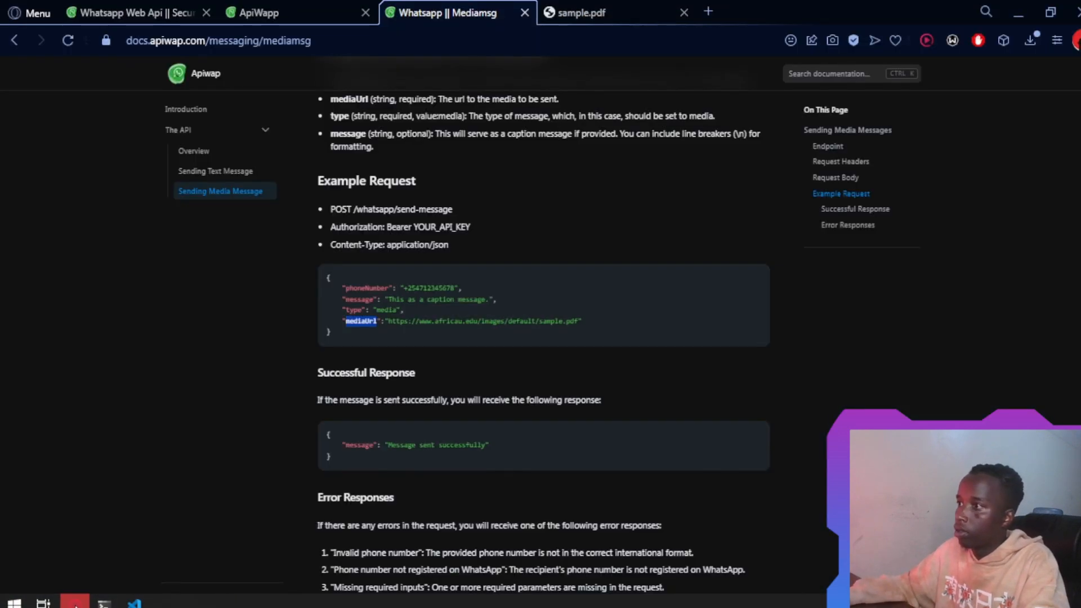
pyautogui.click(133, 602)
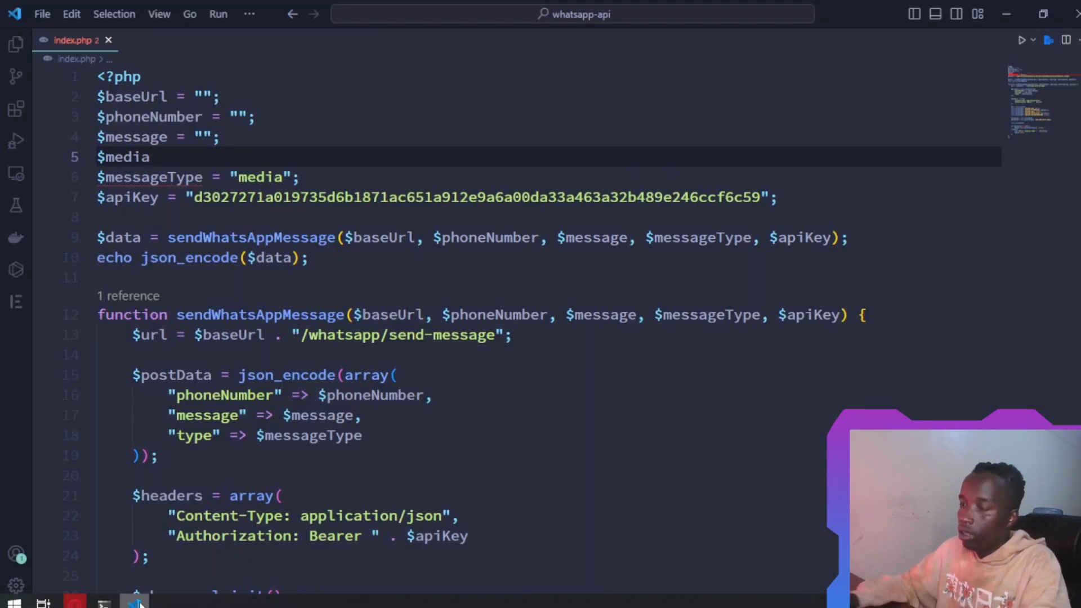
pyautogui.write('Url')
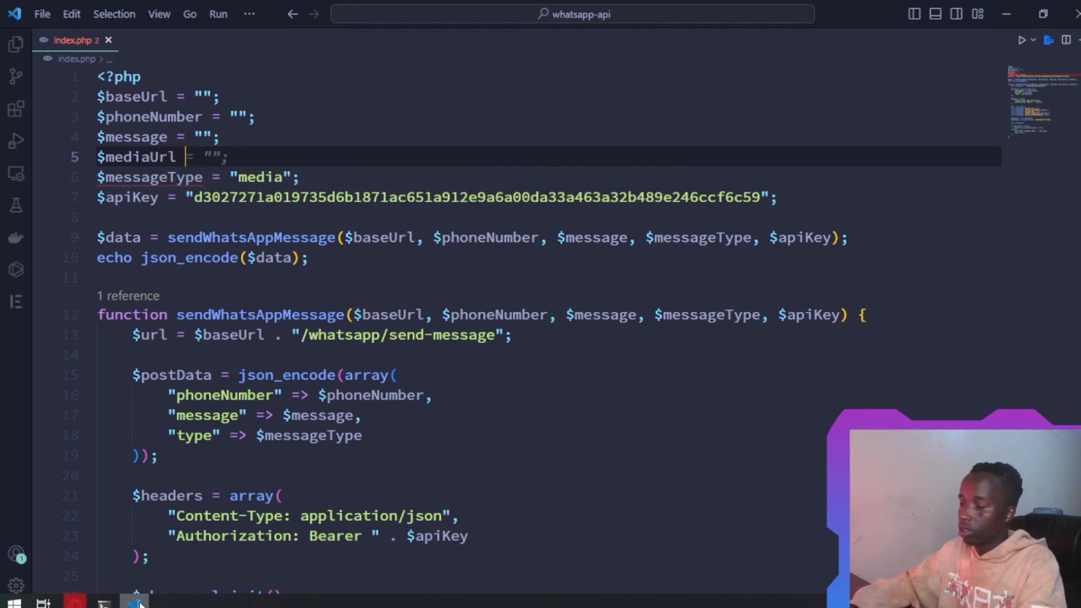
pyautogui.press('ctrl+s')
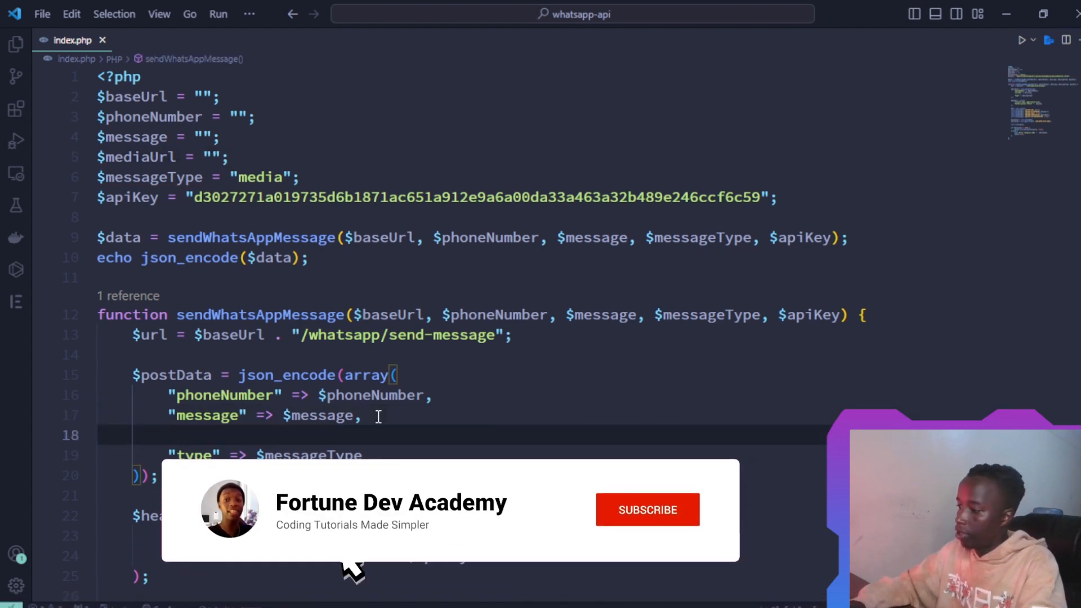
pyautogui.write('""')
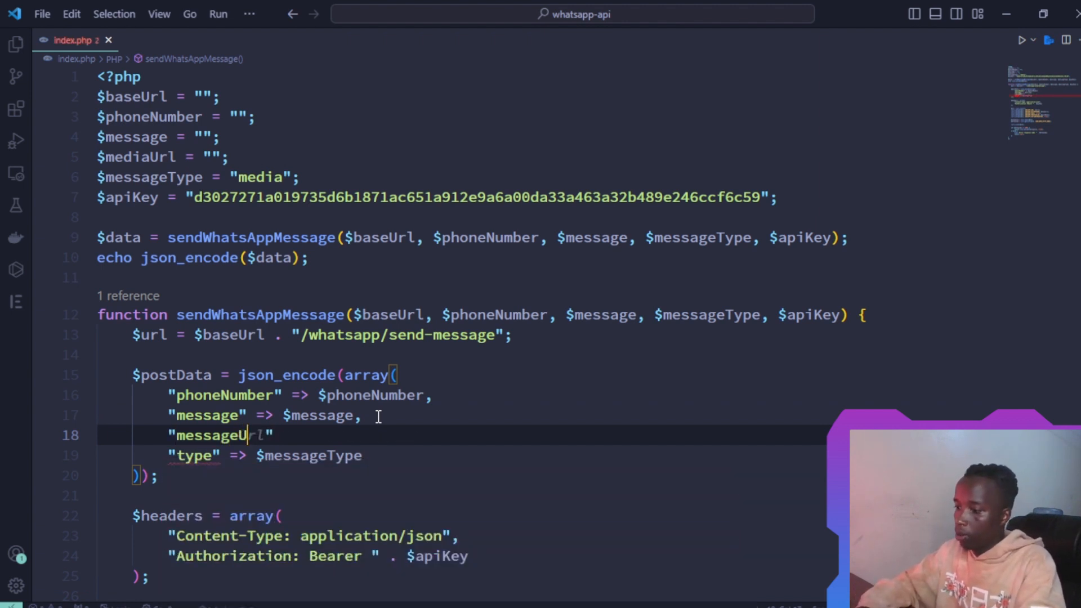
pyautogui.write('rl')
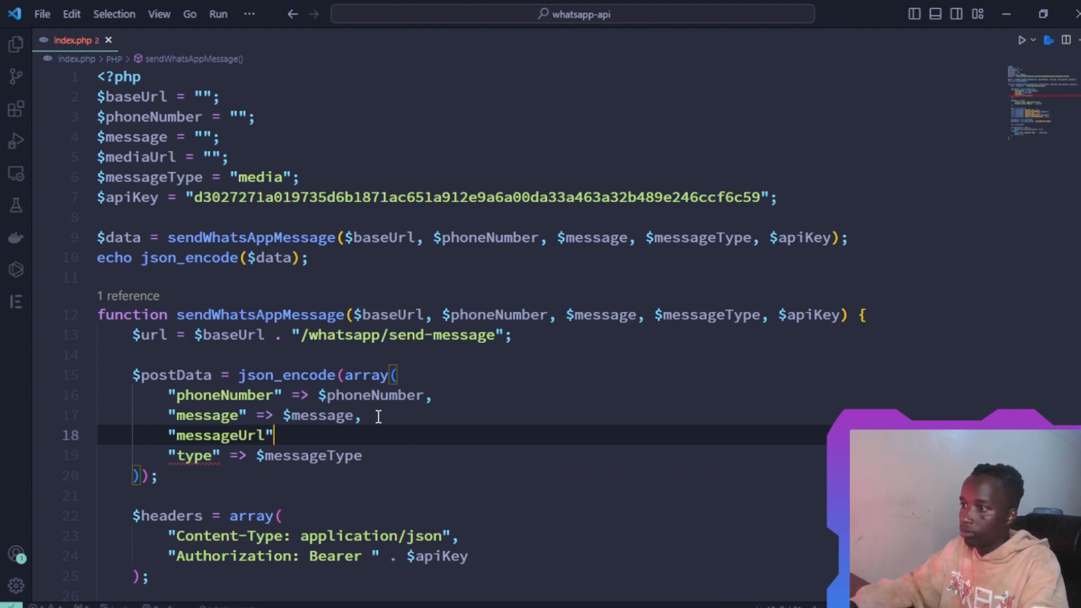
pyautogui.write('=> $messageUrl,')
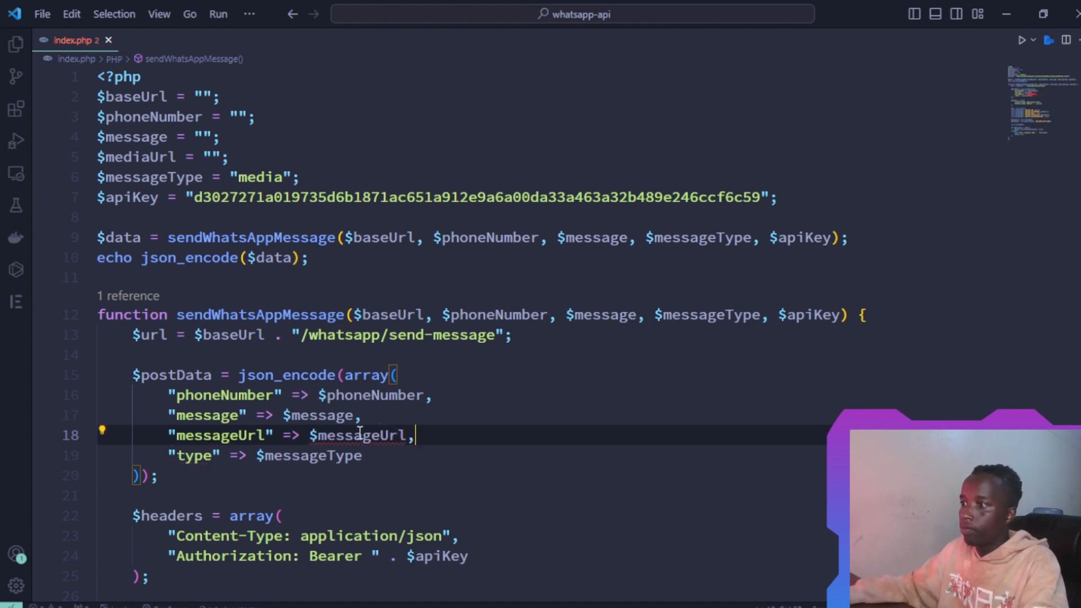
pyautogui.moveTo(359, 431)
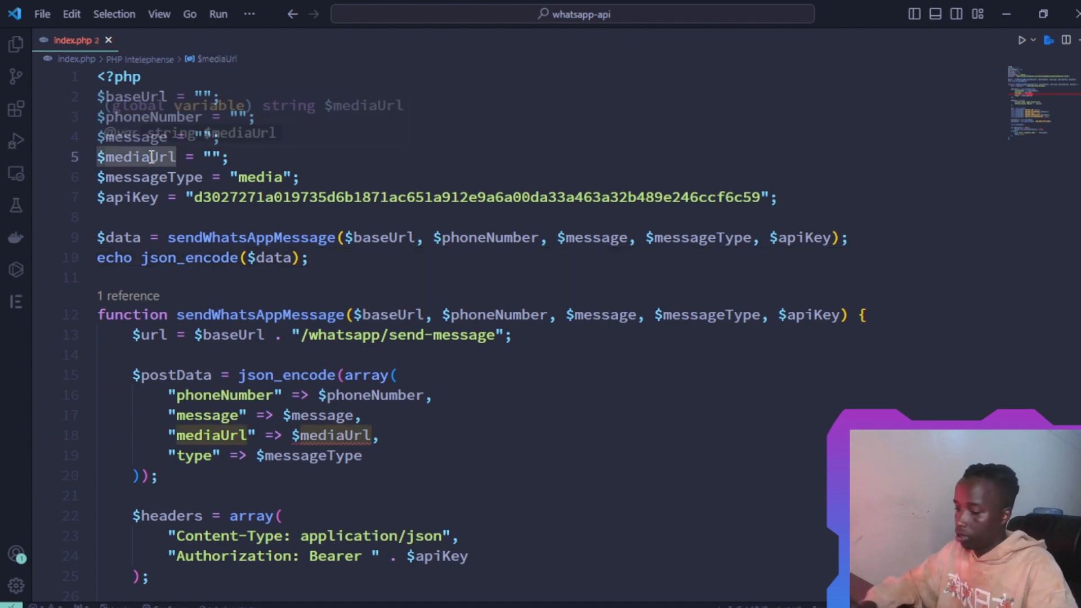
pyautogui.moveTo(335, 443)
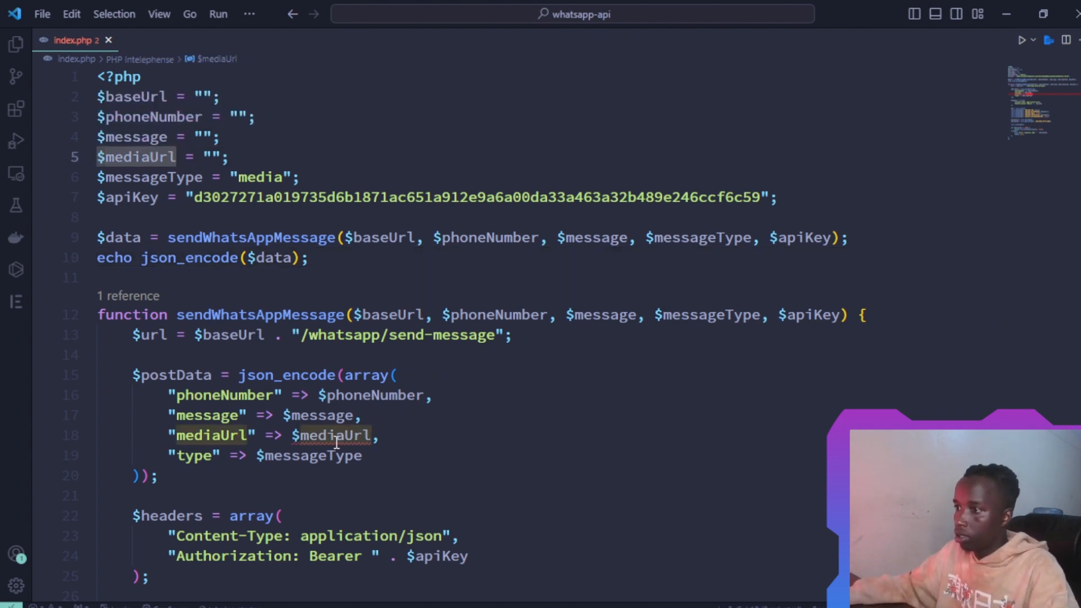
pyautogui.click(337, 435)
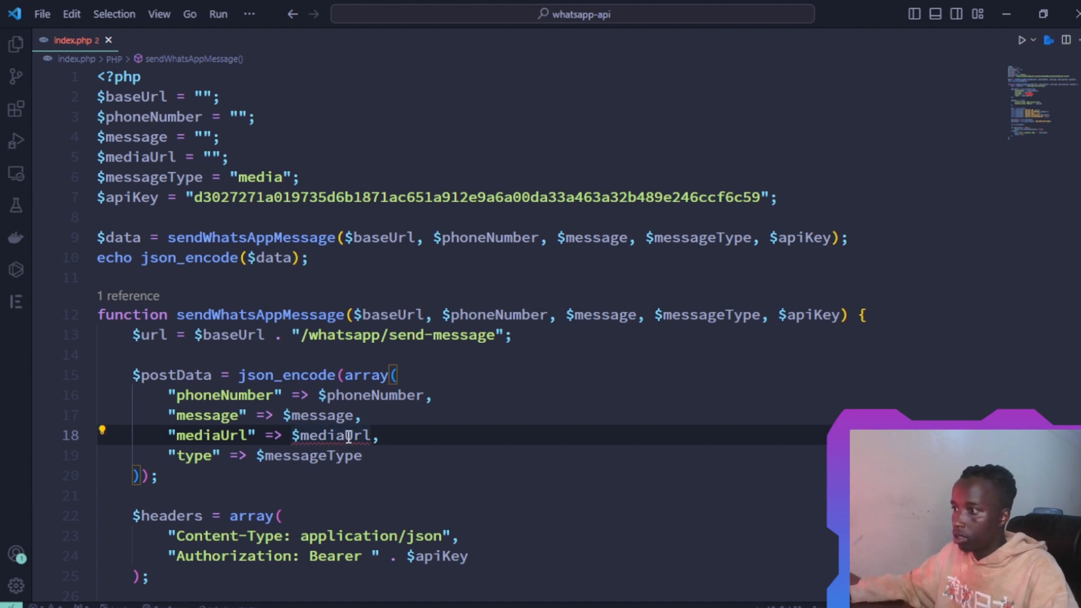
pyautogui.moveTo(355, 439)
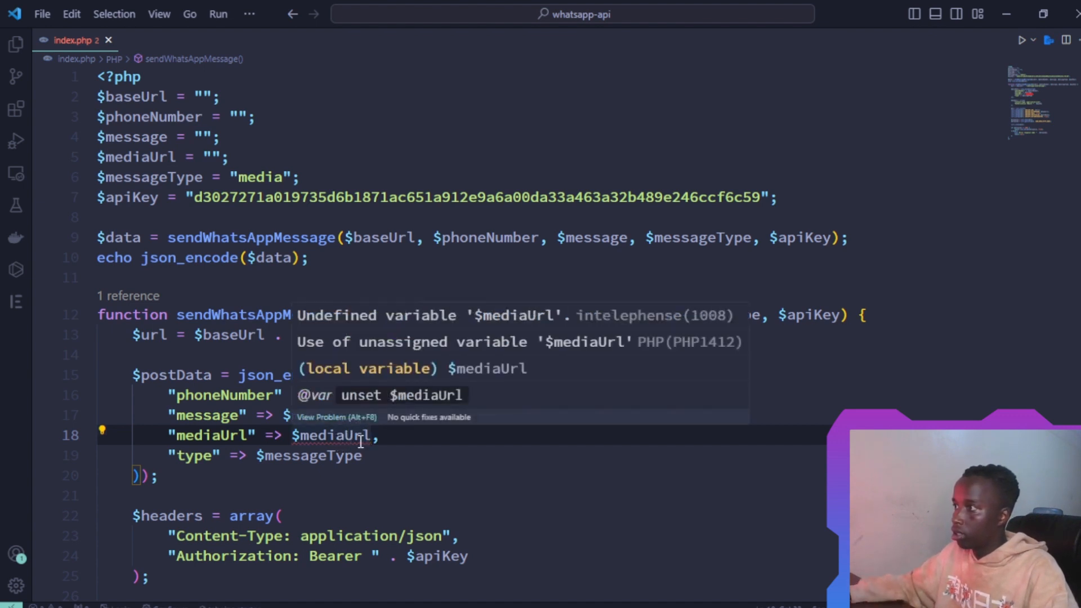
pyautogui.moveTo(389, 453)
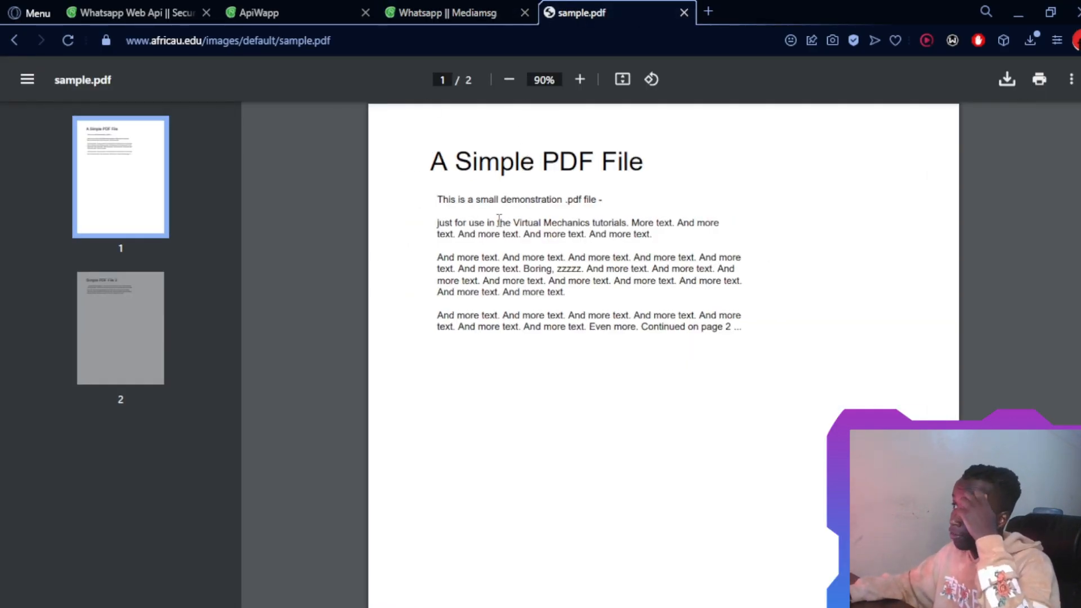
# Review the sample.pdf in Opera, selecting then deselecting some of its text
pyautogui.moveTo(437, 257); pyautogui.dragTo(564, 257)
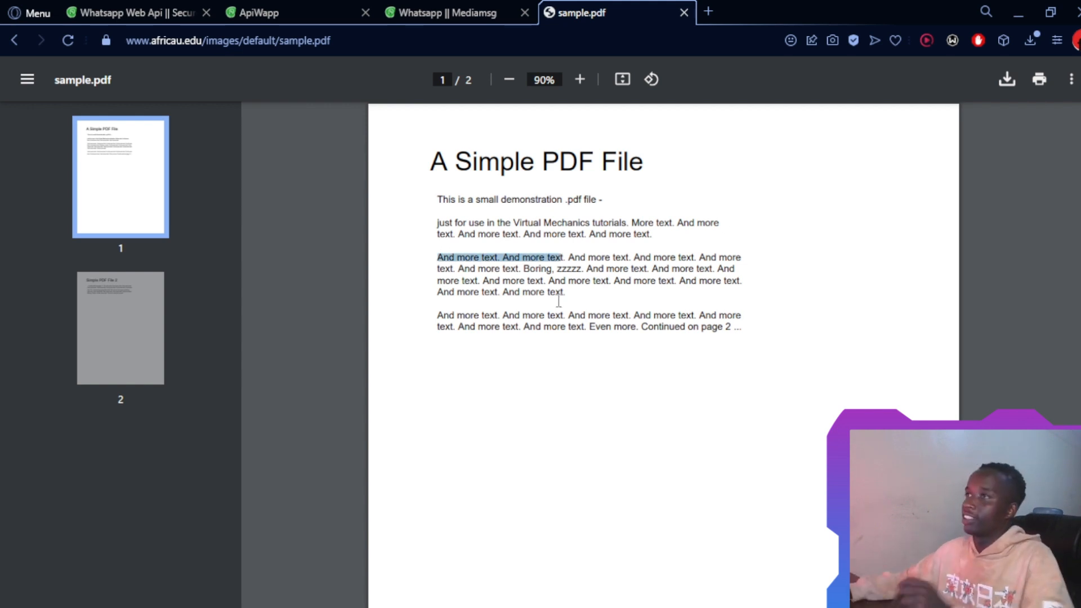
pyautogui.click(221, 40)
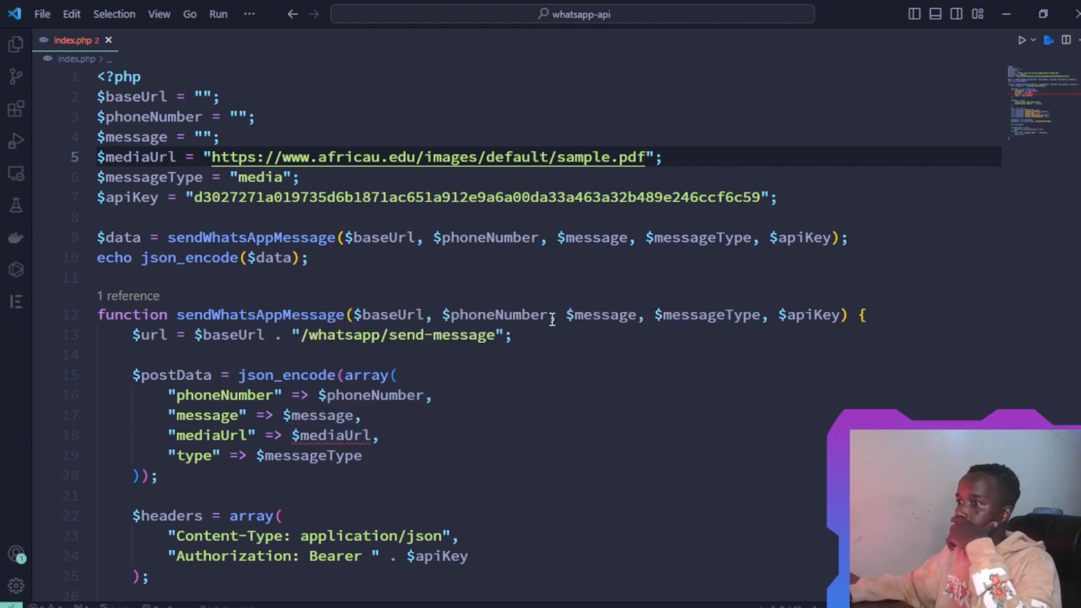
pyautogui.moveTo(497, 315)
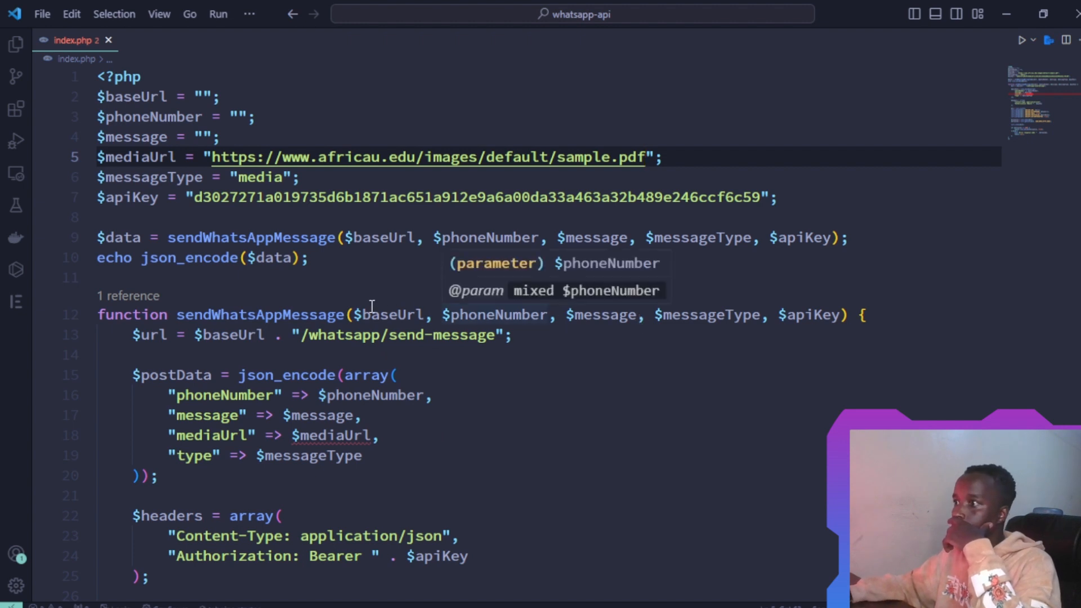
pyautogui.moveTo(430, 331)
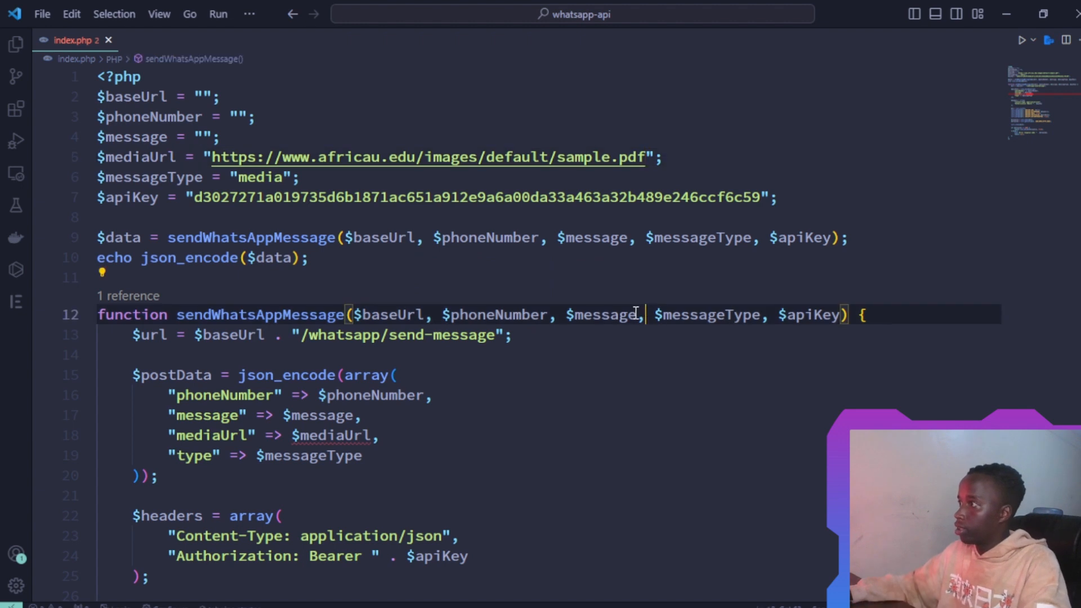
# Add $mediaUrl after $message in the sendWhatsAppMessage signature and its line 9 call
pyautogui.write('$mediaUrl,')
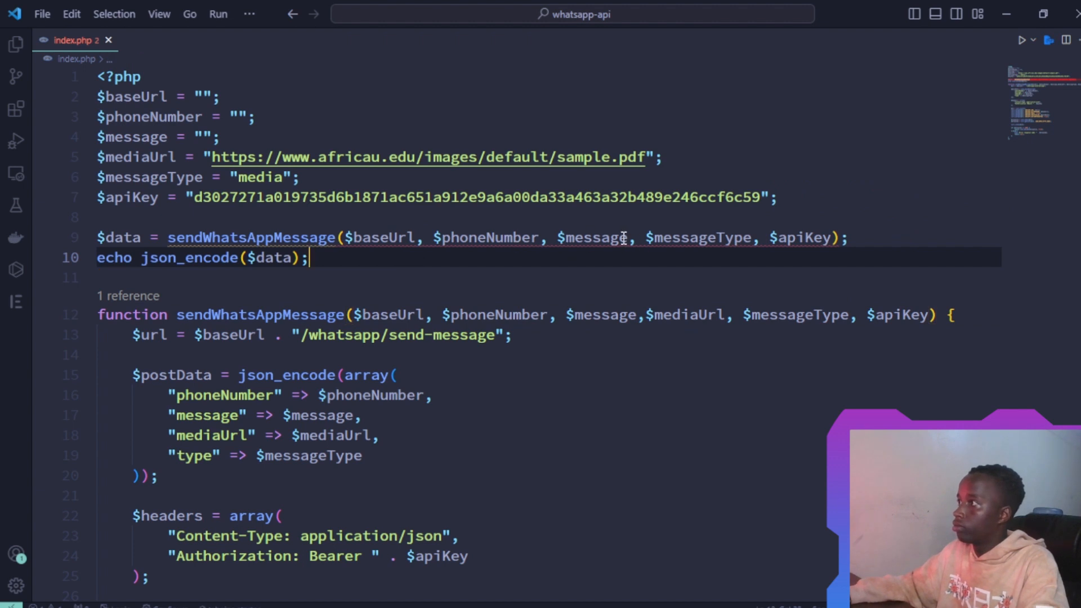
pyautogui.write('$')
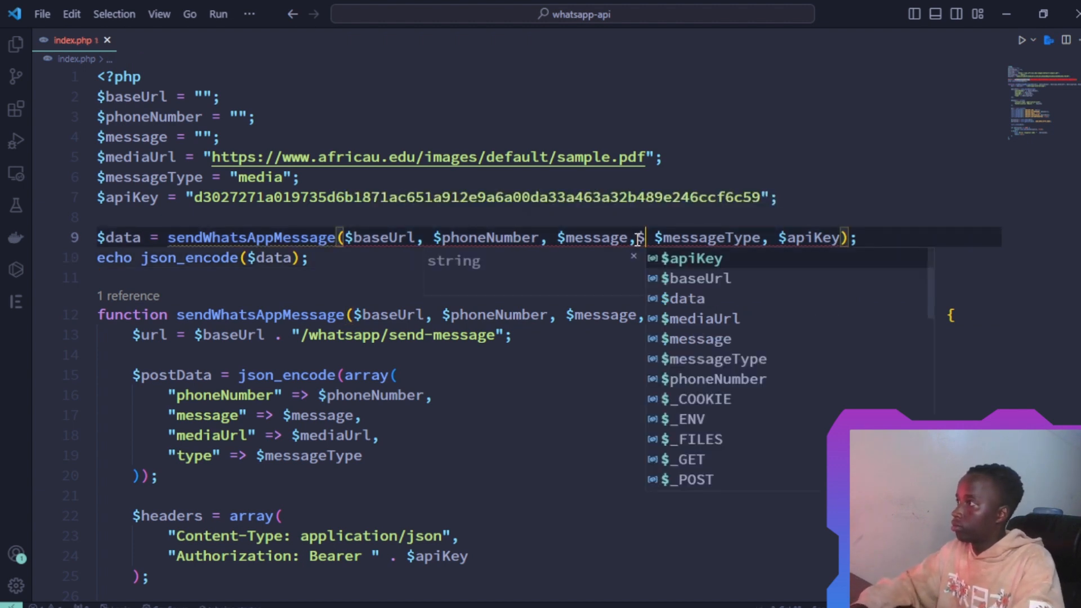
pyautogui.write('$mediaUrl,')
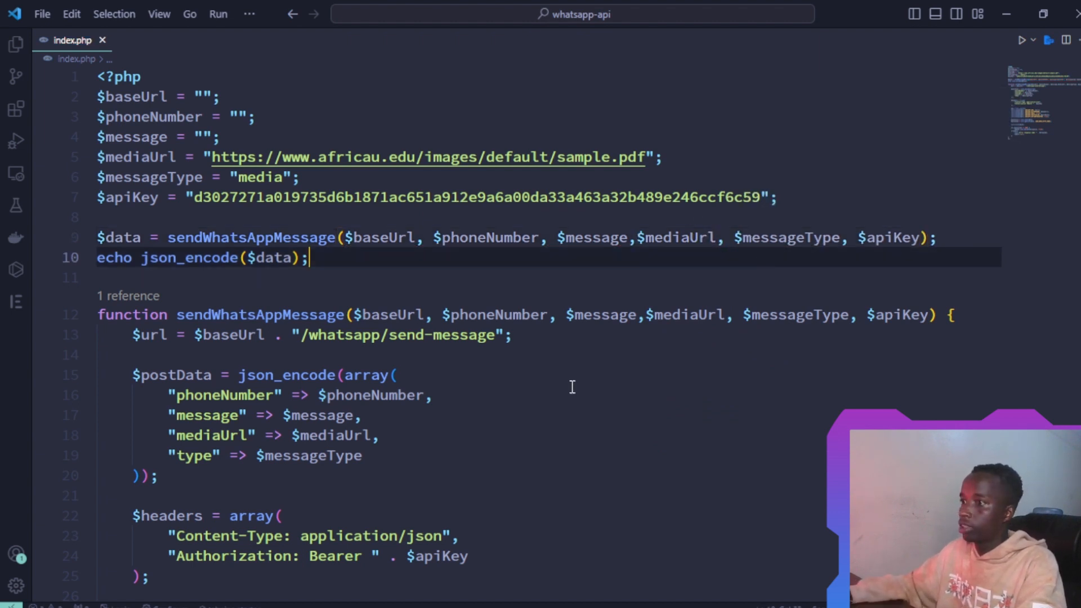
pyautogui.moveTo(181, 69)
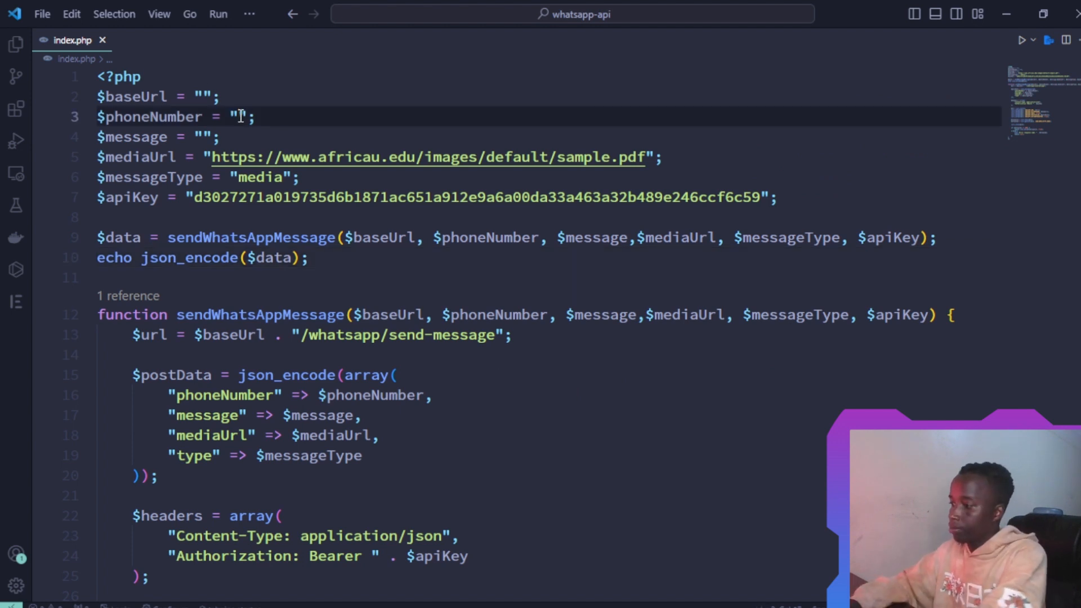
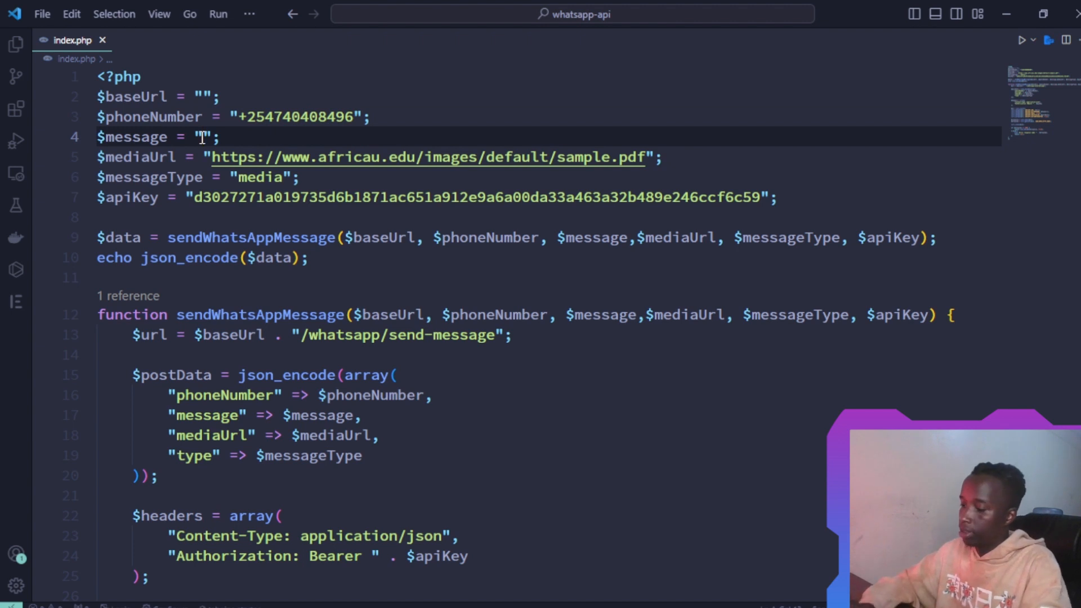
# Write a caption into $message telling the recipient this is their ordered PDF file
pyautogui.write('This is the')
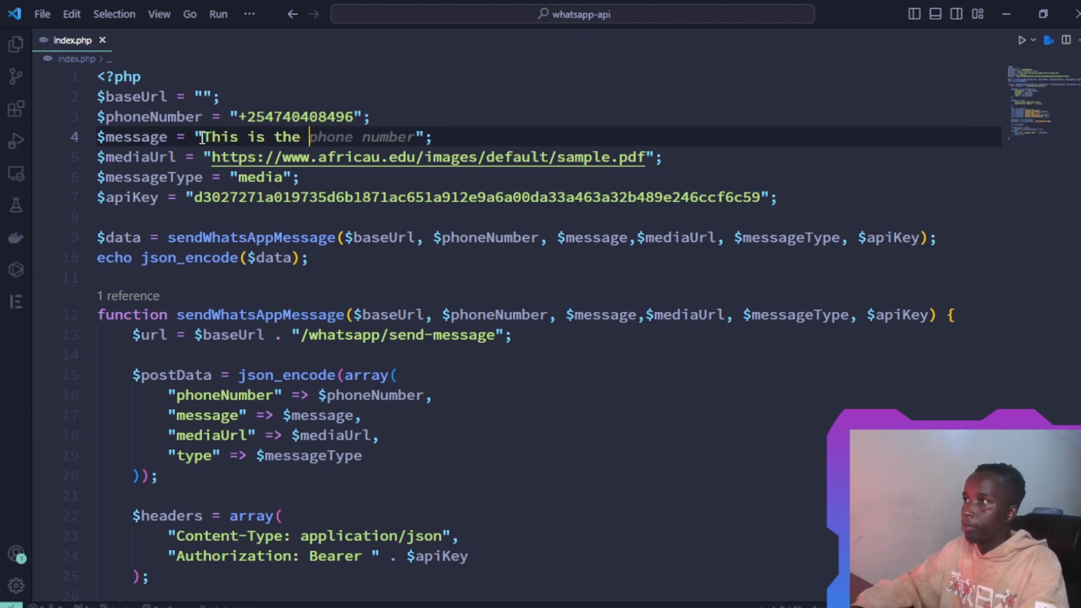
pyautogui.write('PDF file')
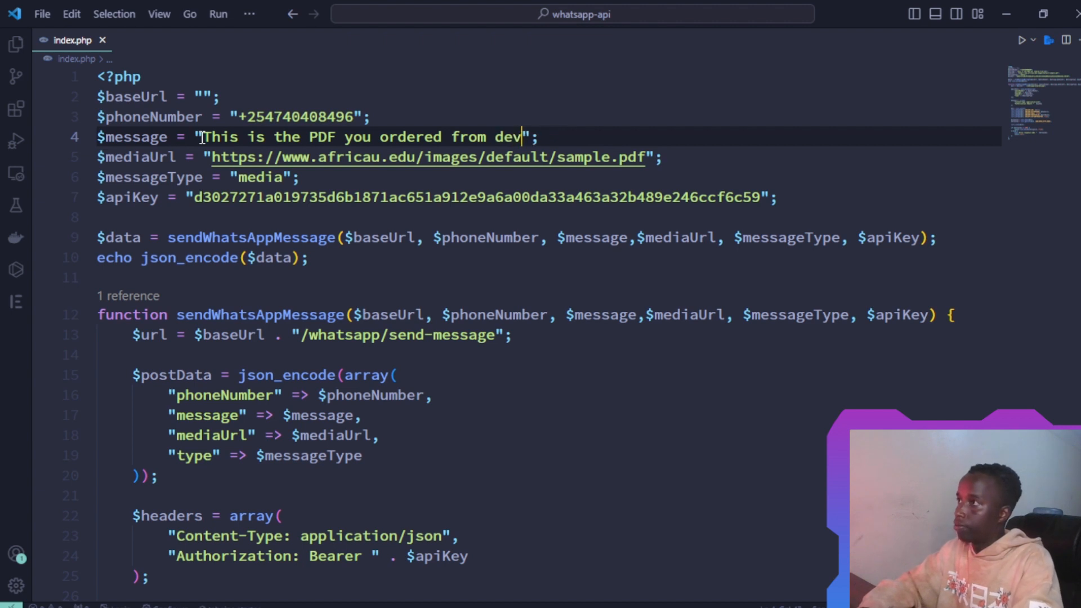
pyautogui.write('boo')
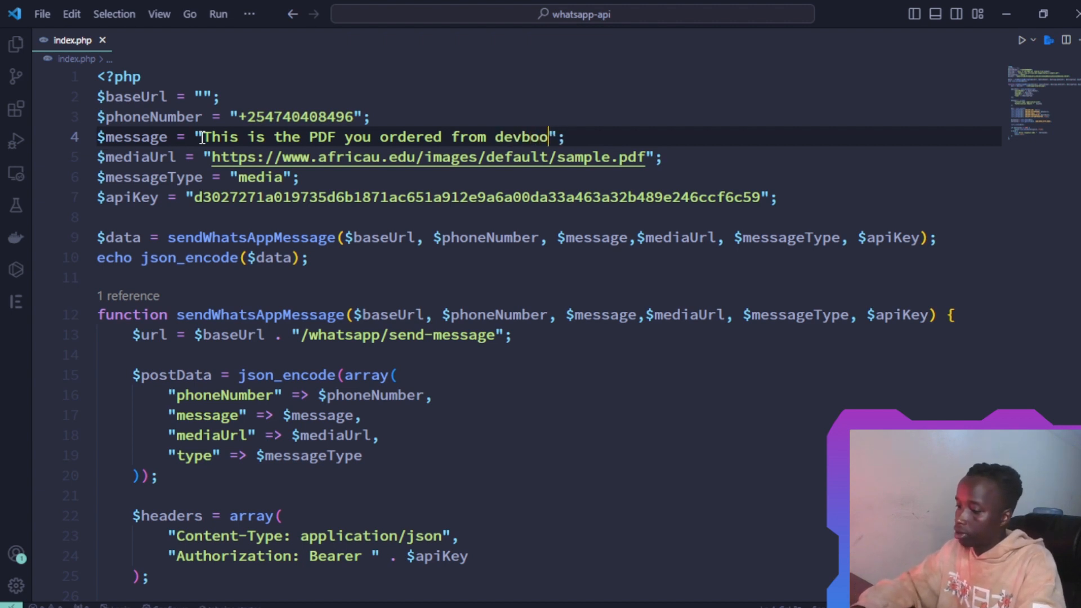
pyautogui.write('ks.com.')
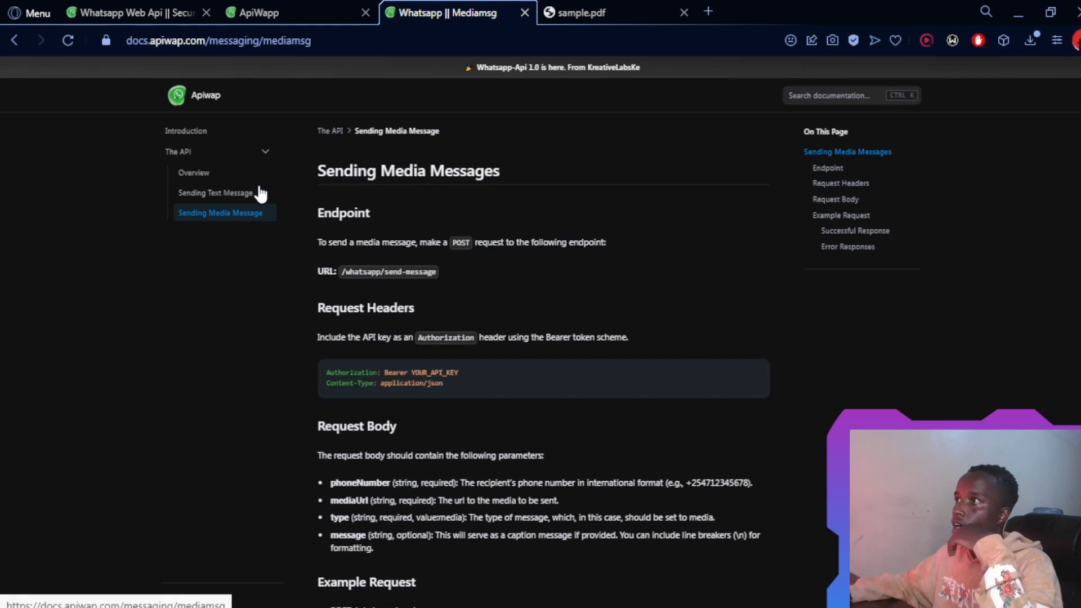
pyautogui.click(193, 172)
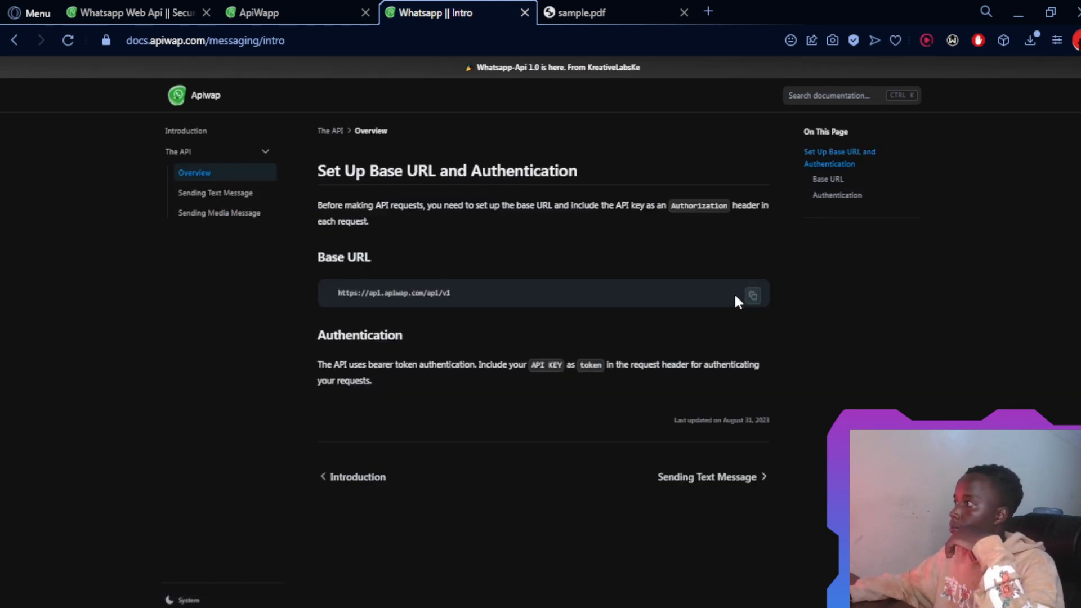
pyautogui.click(752, 294)
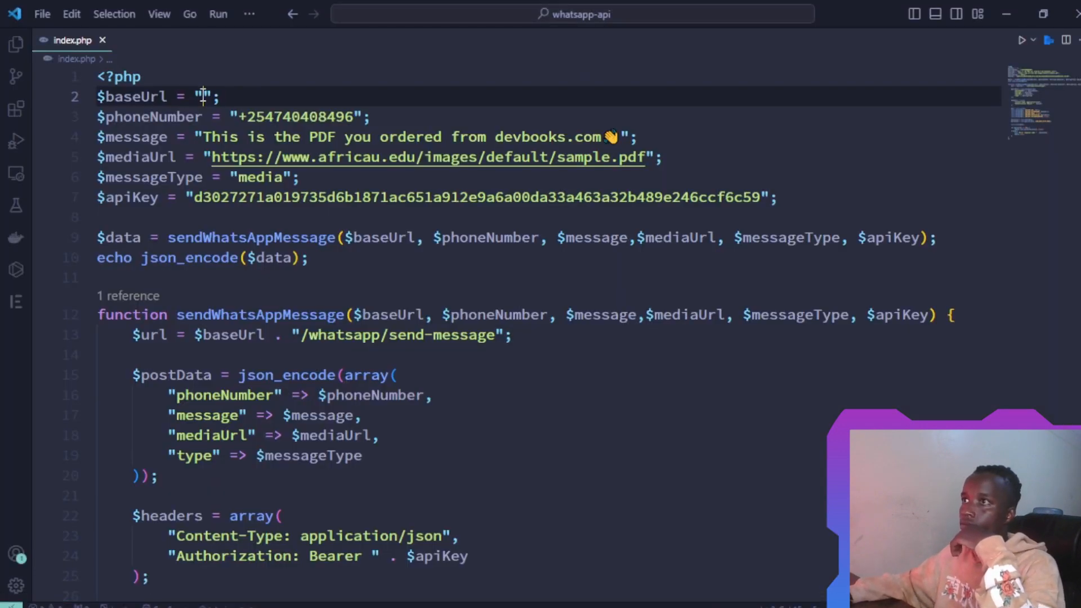
pyautogui.write('https://api.apiwap.com/api/v1')
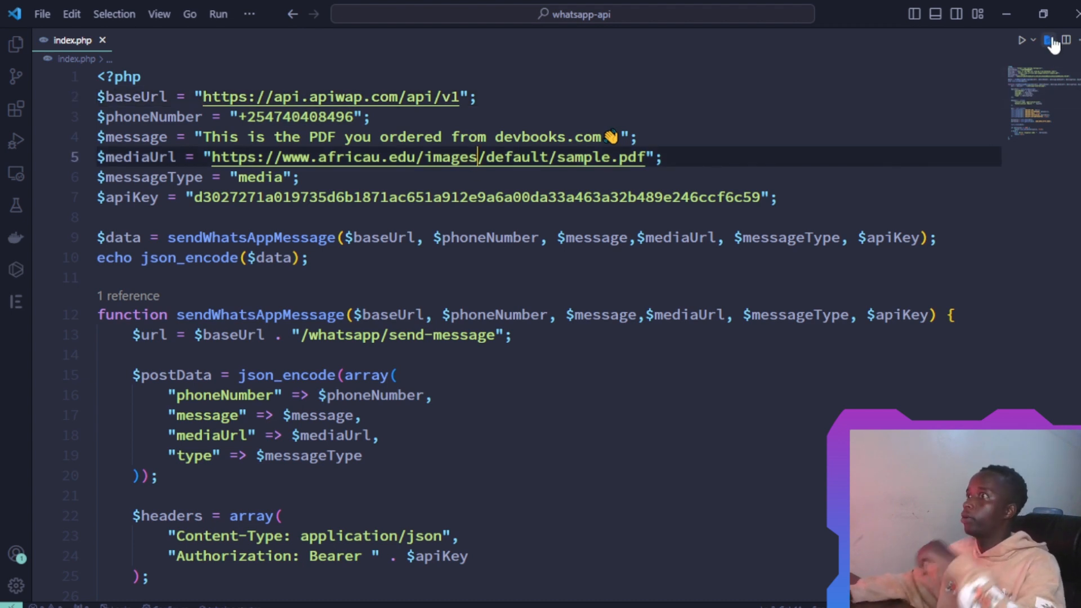
pyautogui.click(1024, 40)
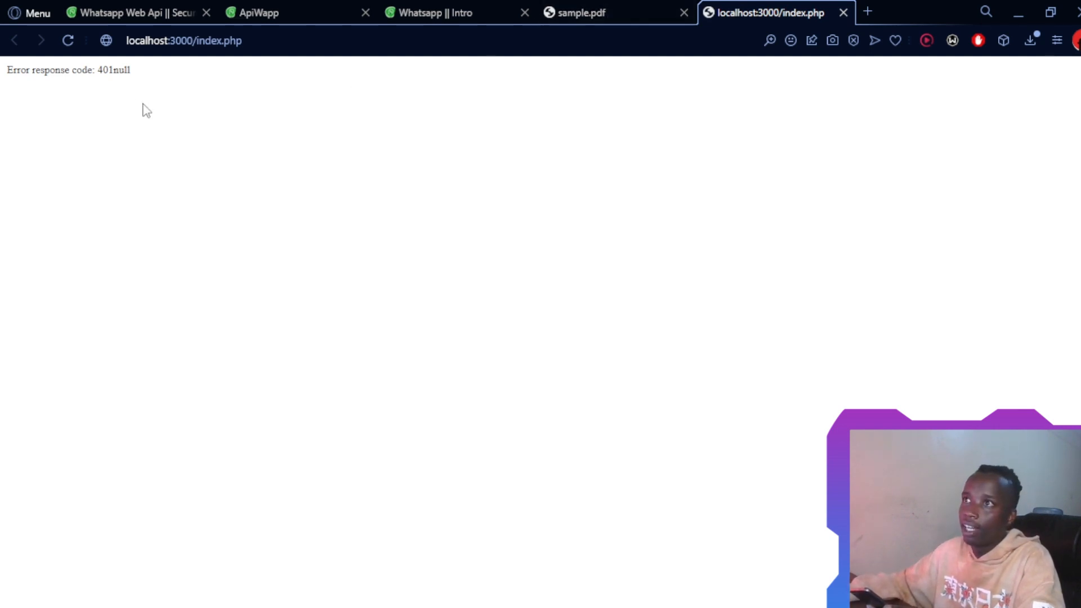
pyautogui.doubleClick(113, 69)
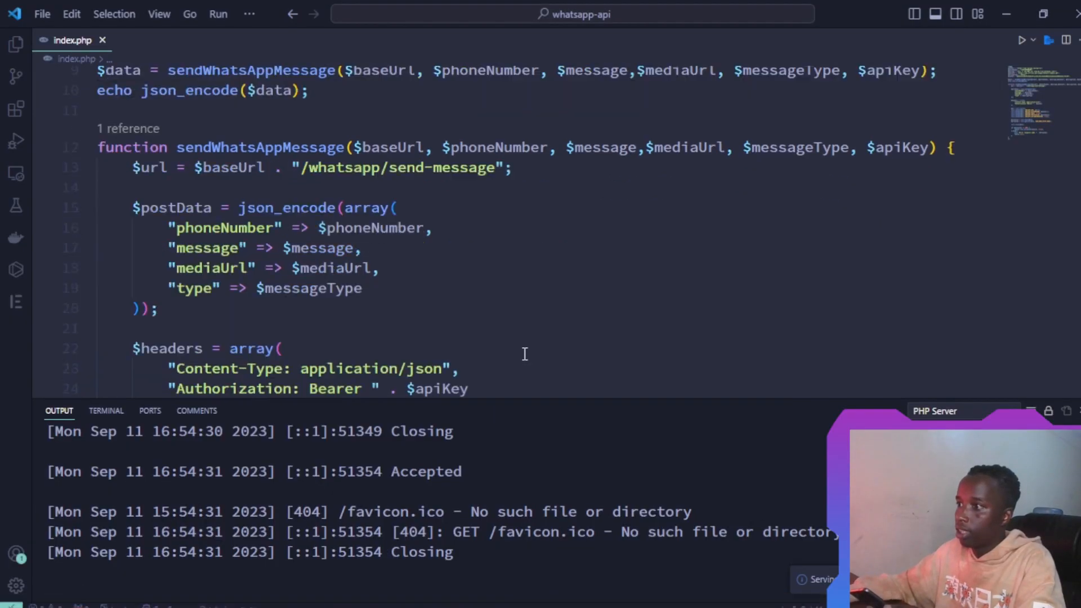
pyautogui.moveTo(595, 394)
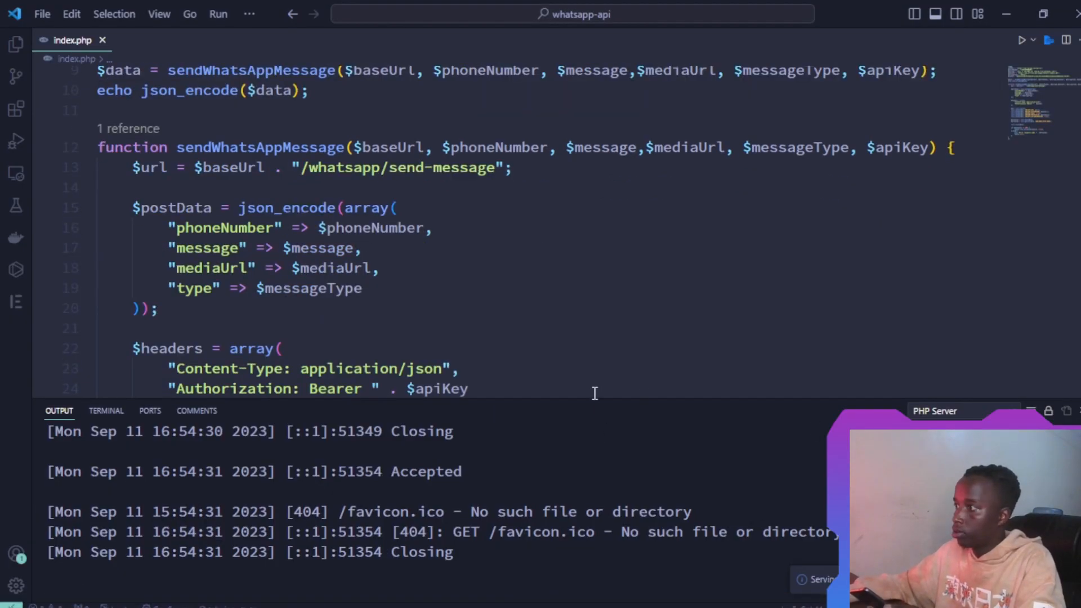
# Add 'echo $response;' after the error-code echo in the else block
pyautogui.scroll(-3)
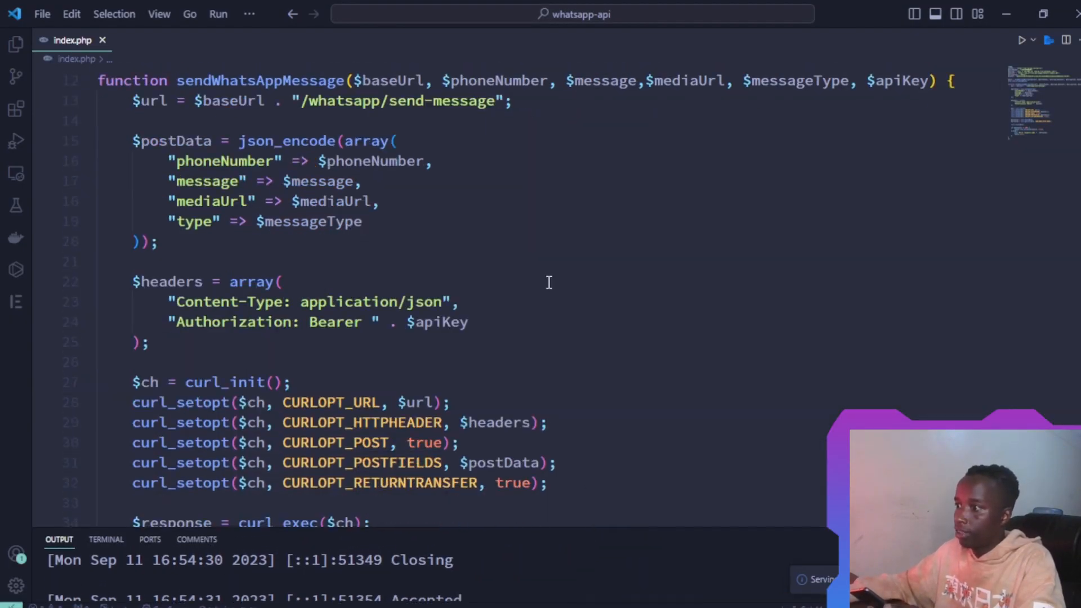
pyautogui.scroll(-3)
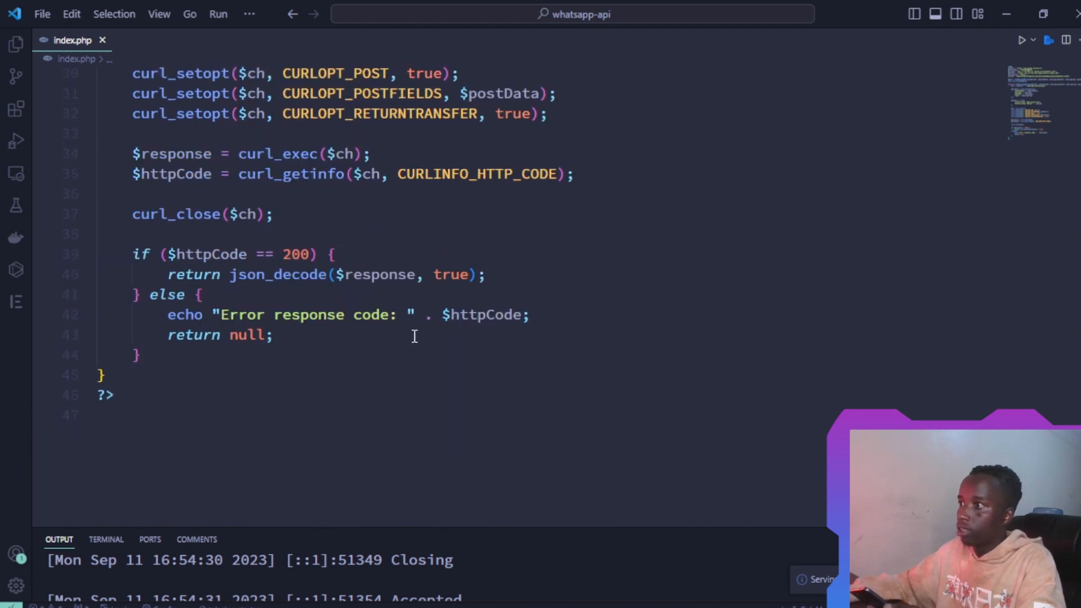
pyautogui.press('Enter')
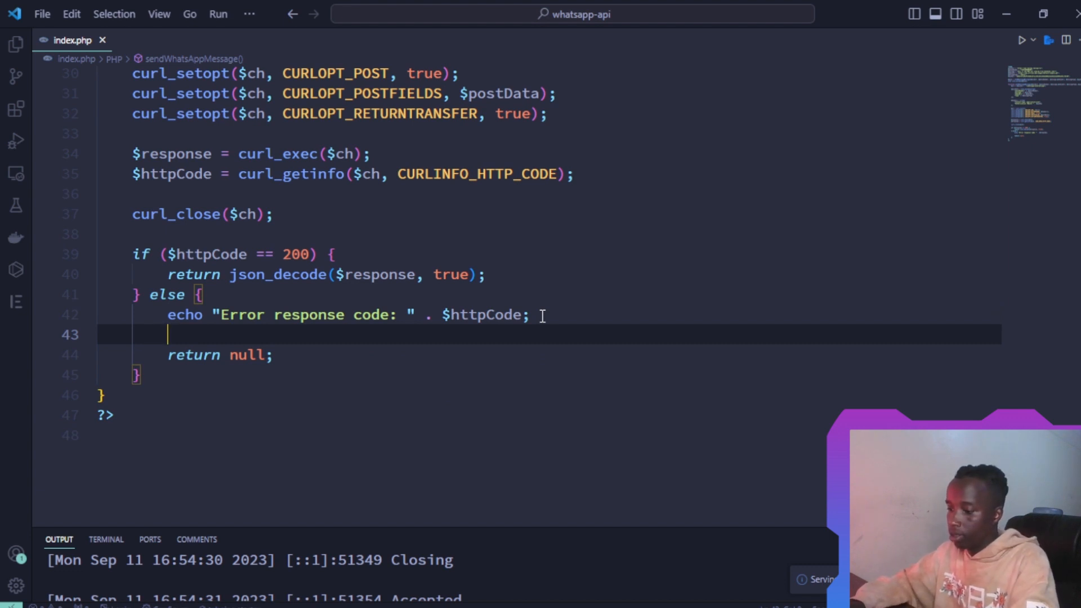
pyautogui.write('echo')
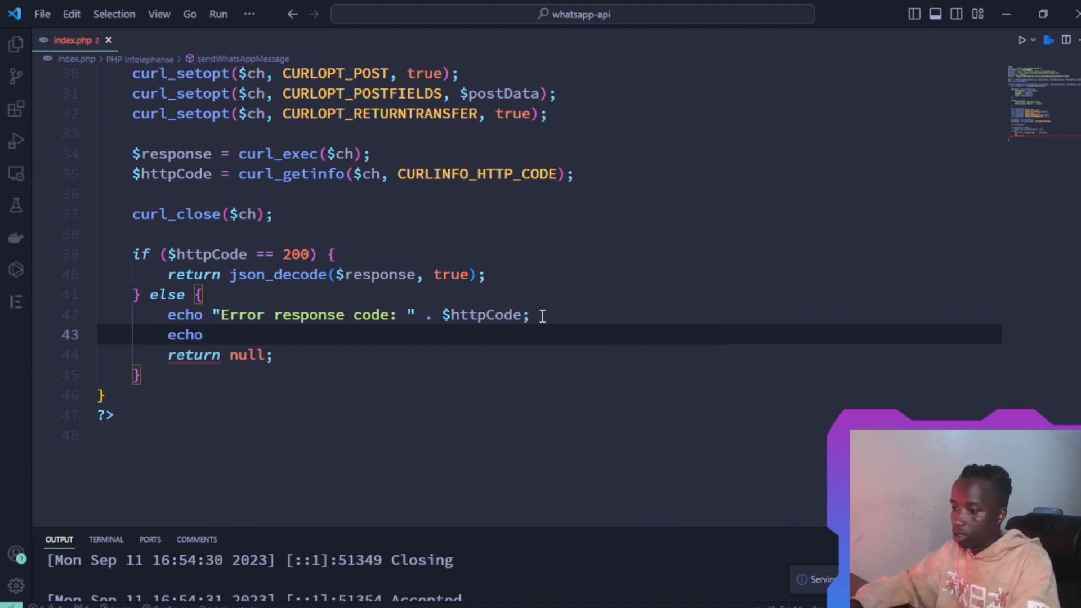
pyautogui.write('$response')
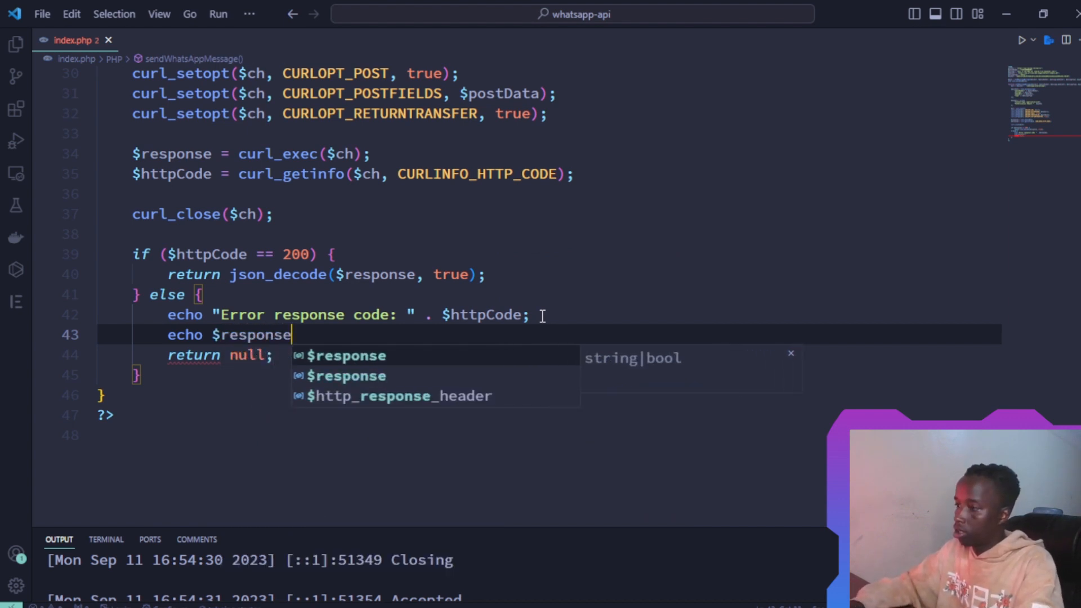
pyautogui.write(';')
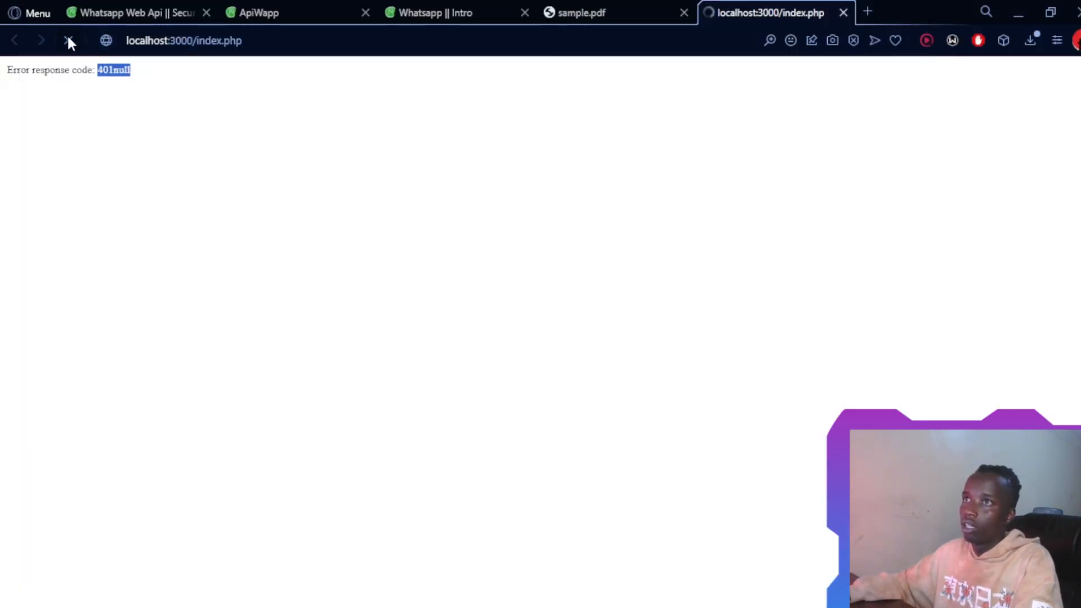
pyautogui.moveTo(68, 40)
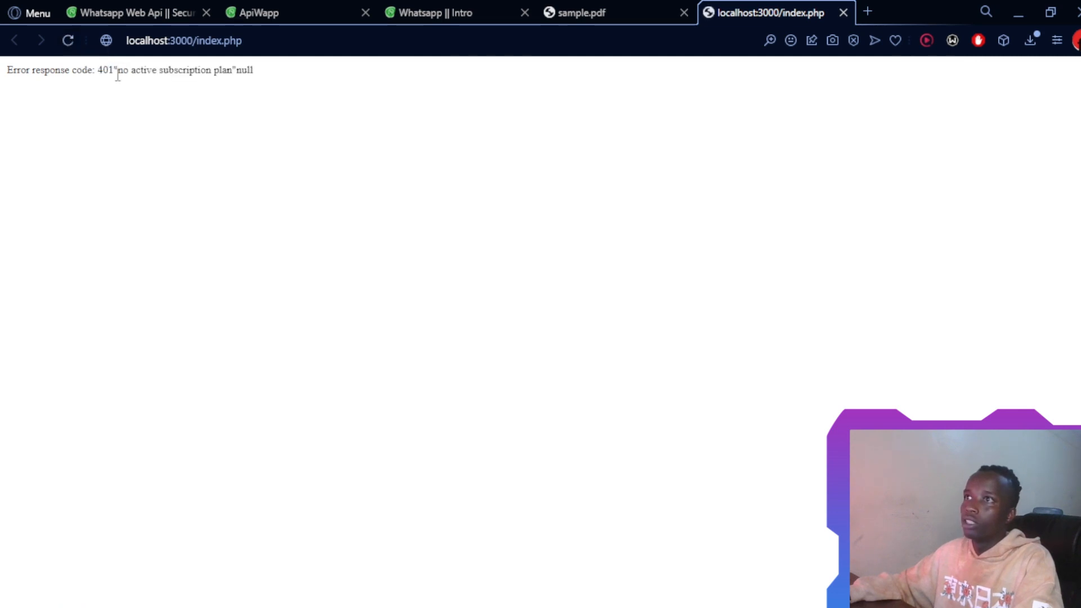
pyautogui.moveTo(257, 115)
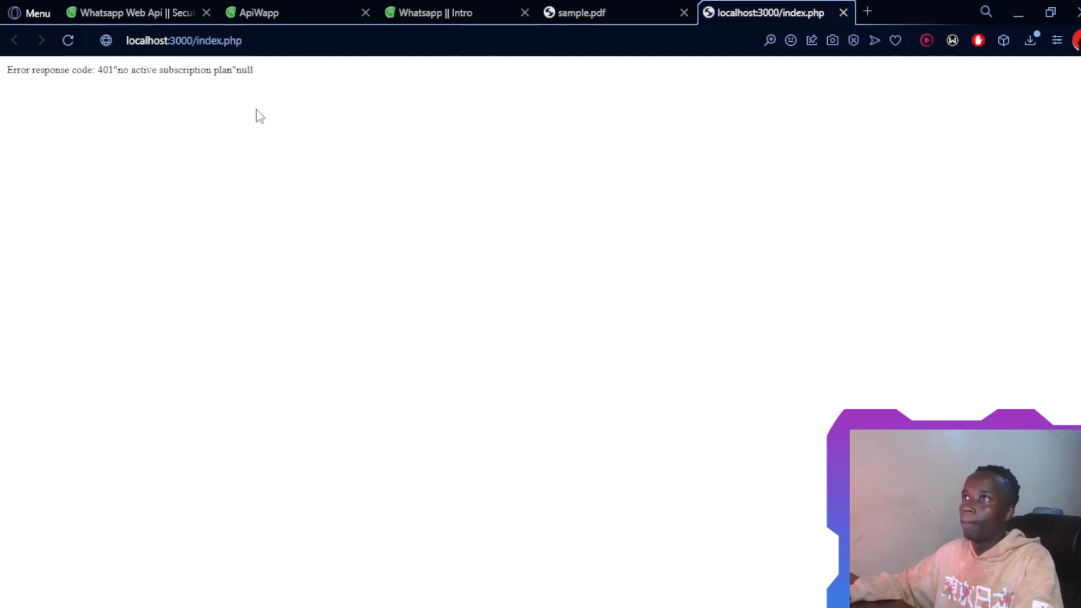
# Switch to the ApiWapp website after the reload reveals 'no active subscription plan'
pyautogui.click(439, 12)
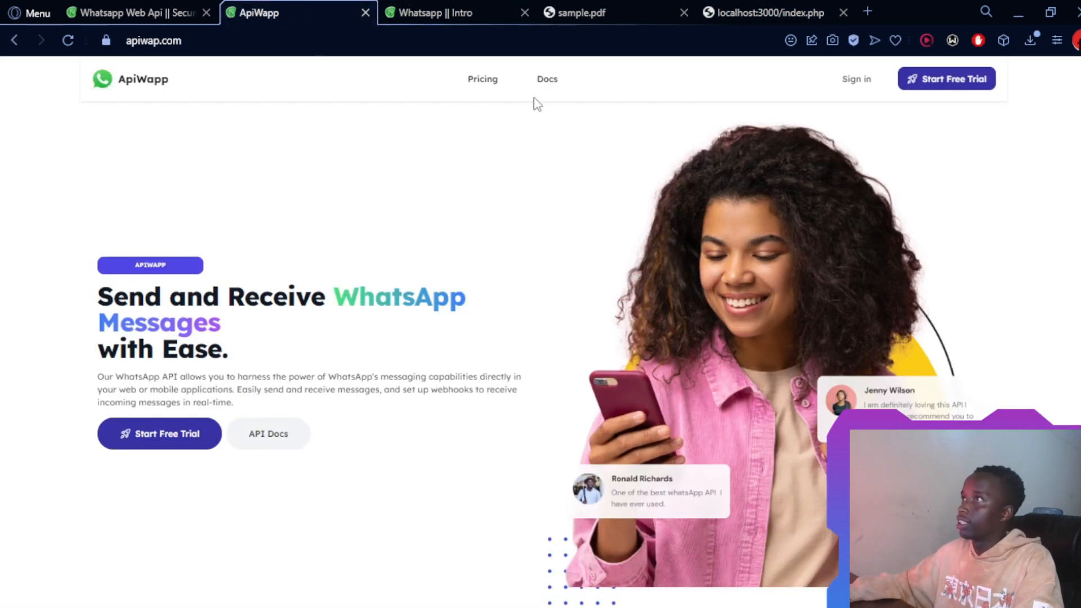
# Open the ApiWapp account dashboard and upgrade to the Free Tier plan
pyautogui.click(136, 12)
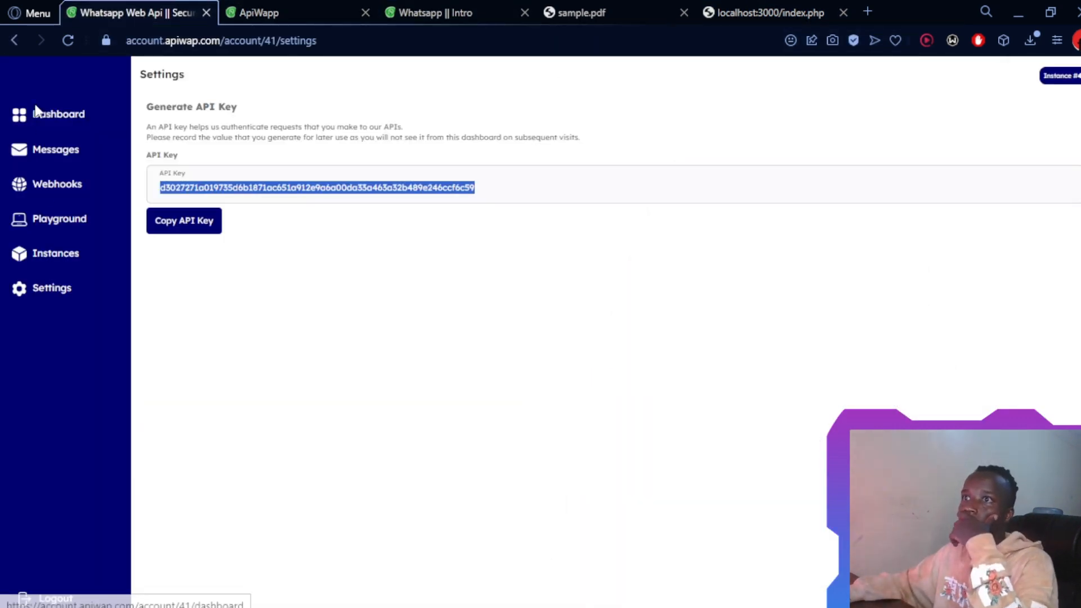
pyautogui.click(59, 114)
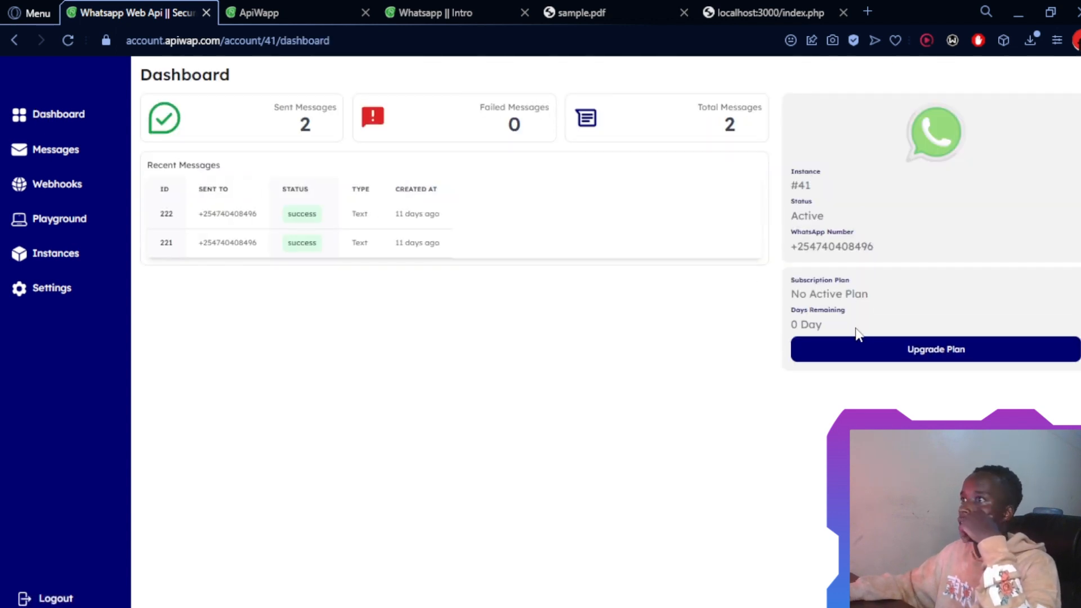
pyautogui.moveTo(863, 357)
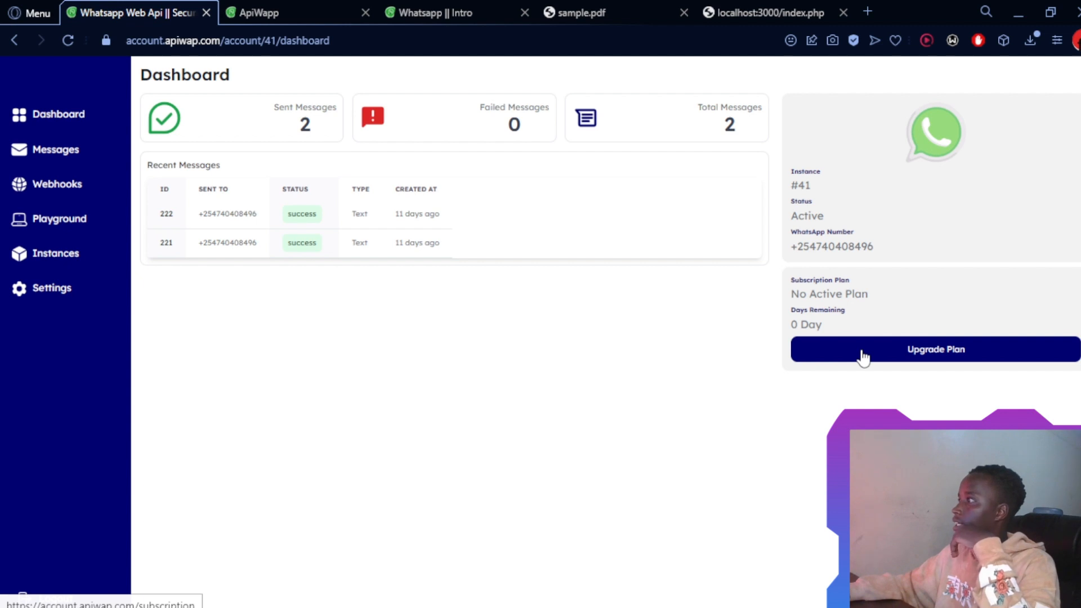
pyautogui.click(935, 349)
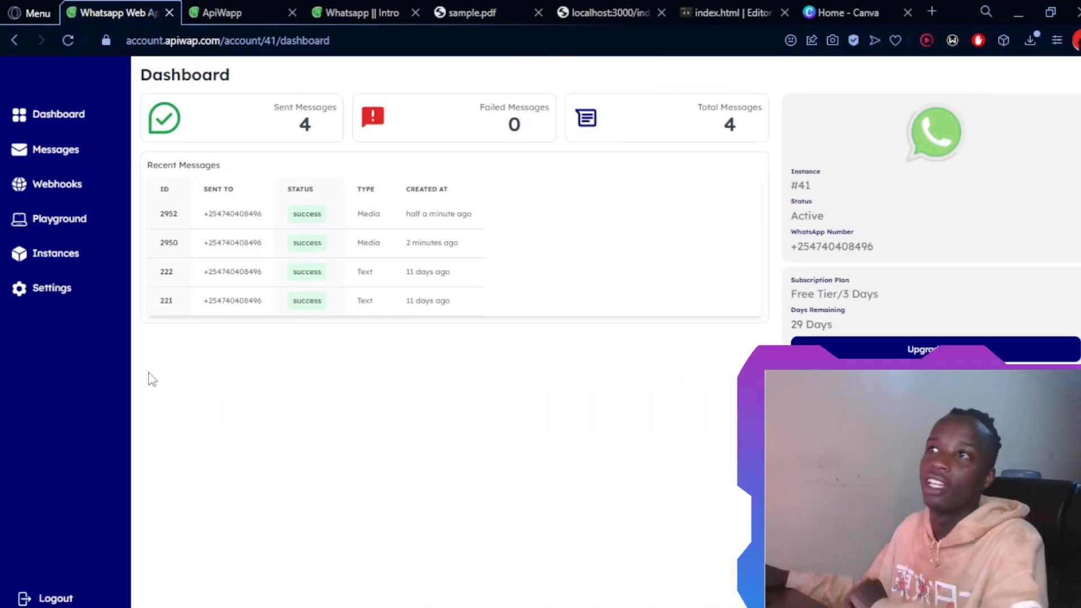
# View sample.pdf, then show index.php returning 'message sent successfully'
pyautogui.click(470, 13)
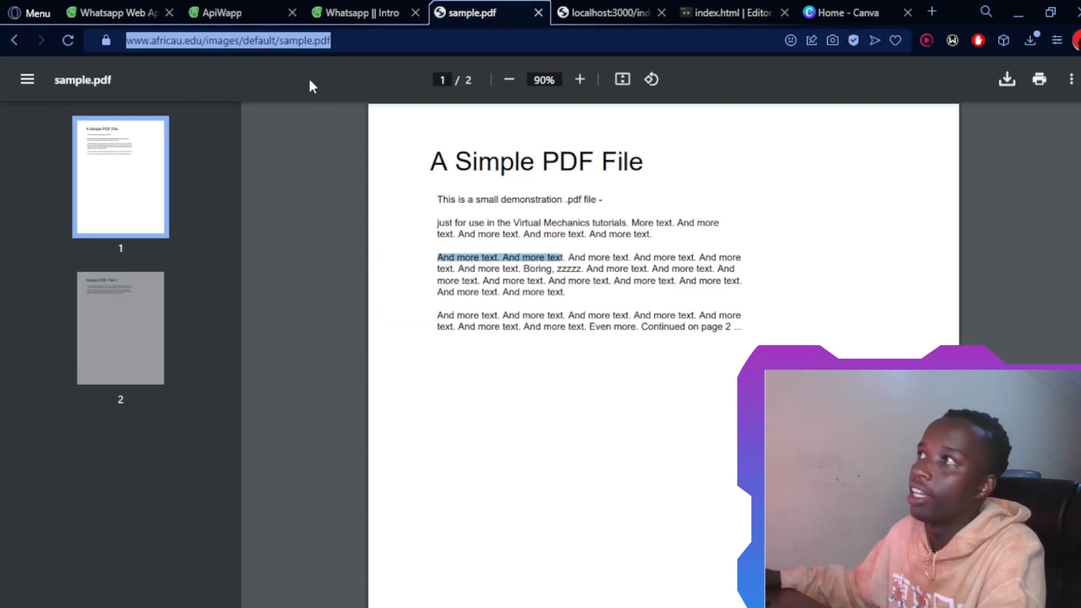
pyautogui.click(609, 12)
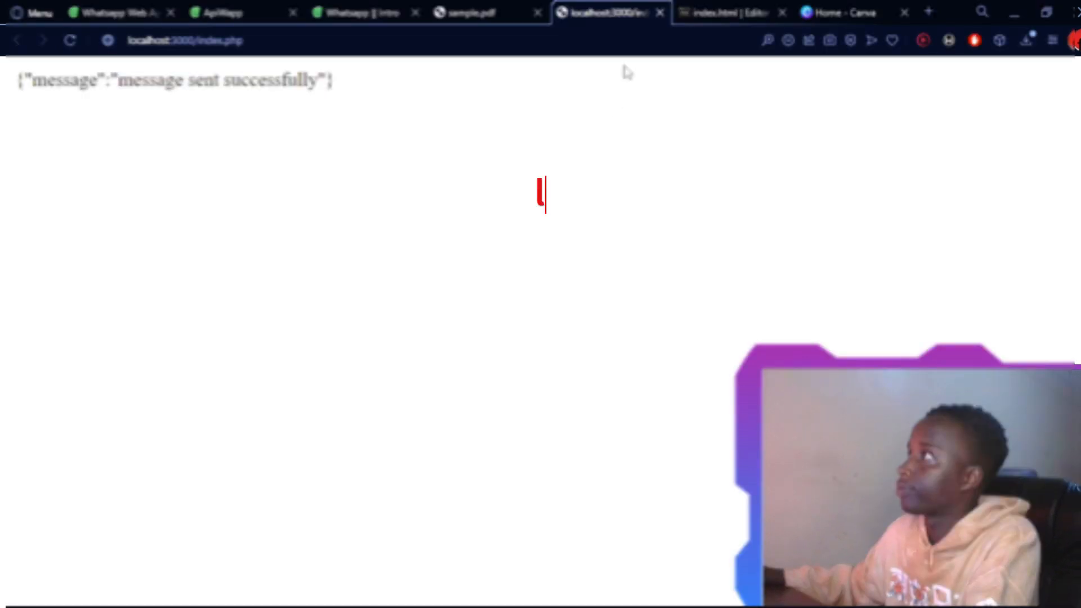
pyautogui.write("et's do that in the next video, Cheers")
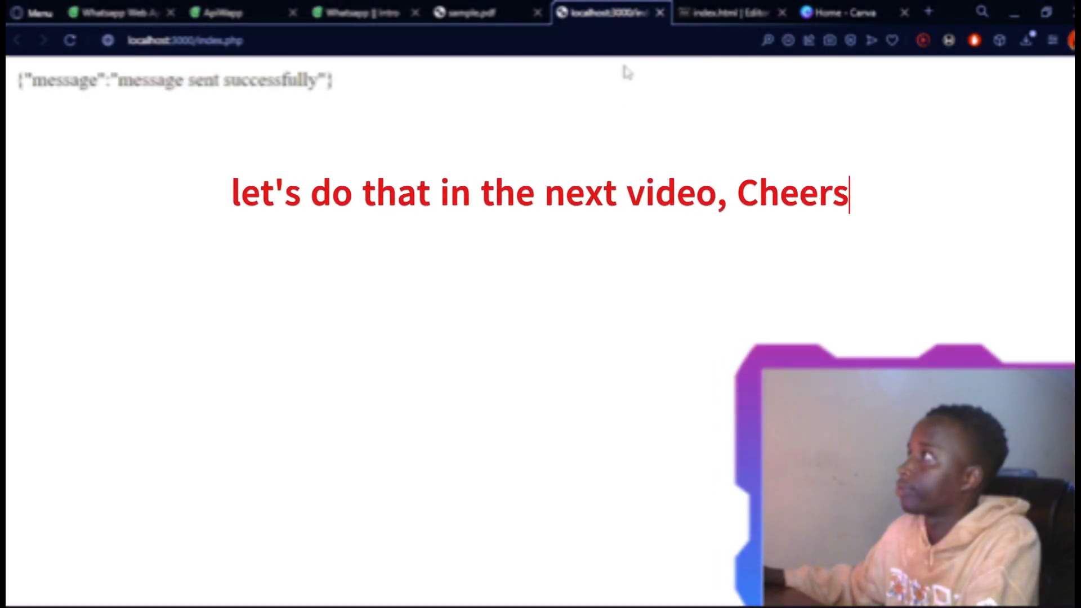